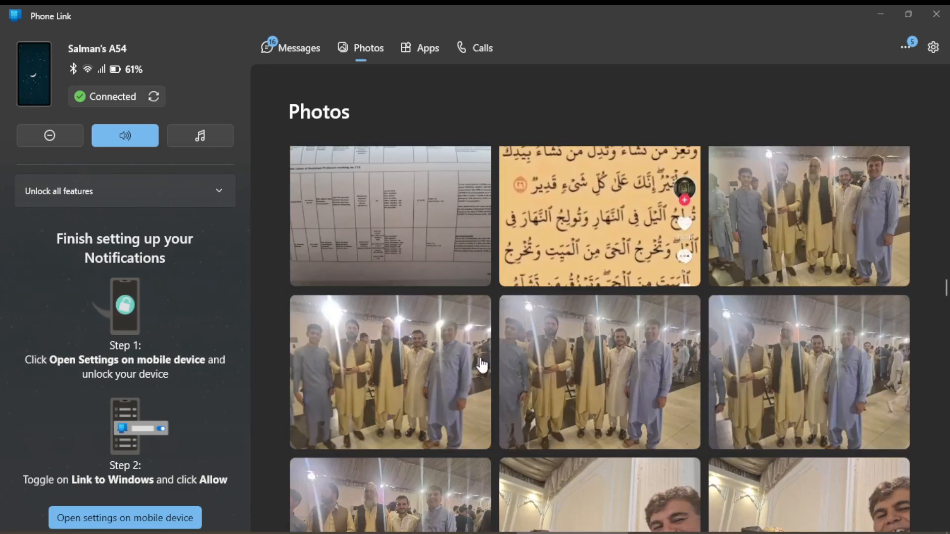
{"action": "mouse_move", "coordinate": [424, 351]}
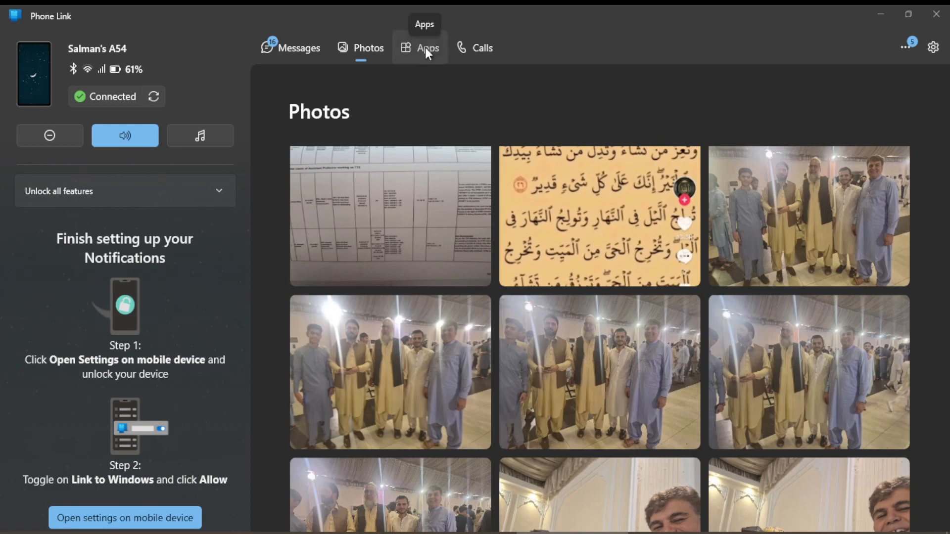
- Open the phone's Apps tab and scroll the All apps list down to YT Music and YT Studio
{"action": "left_click", "coordinate": [427, 48]}
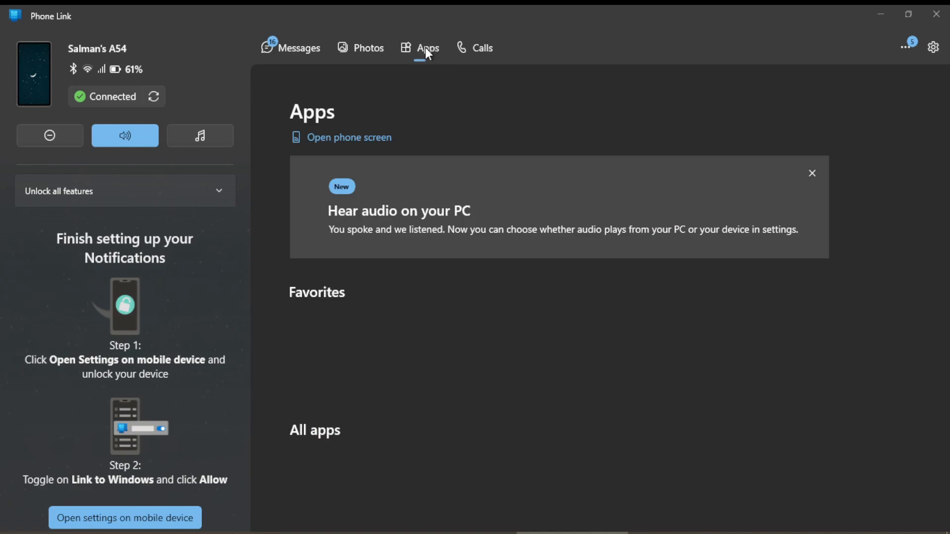
{"action": "mouse_move", "coordinate": [430, 54]}
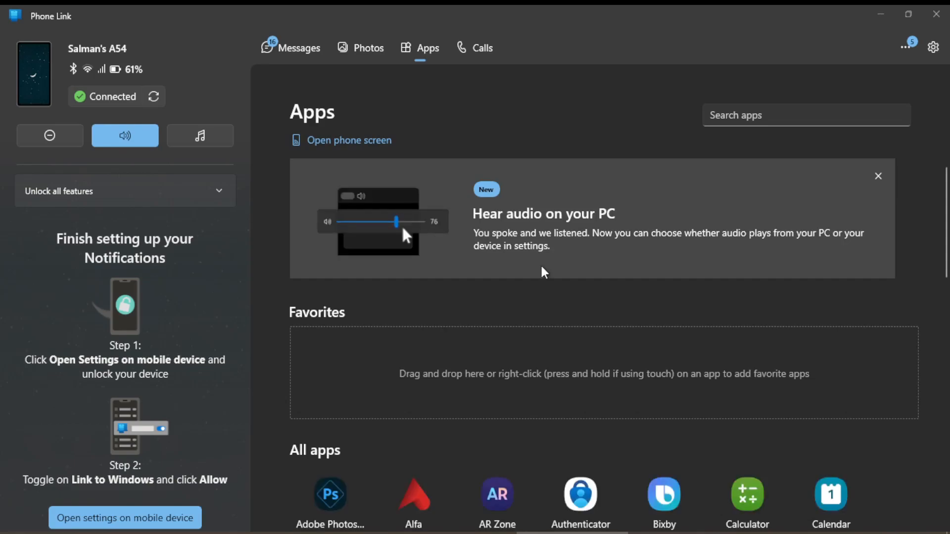
{"action": "left_click", "coordinate": [877, 176]}
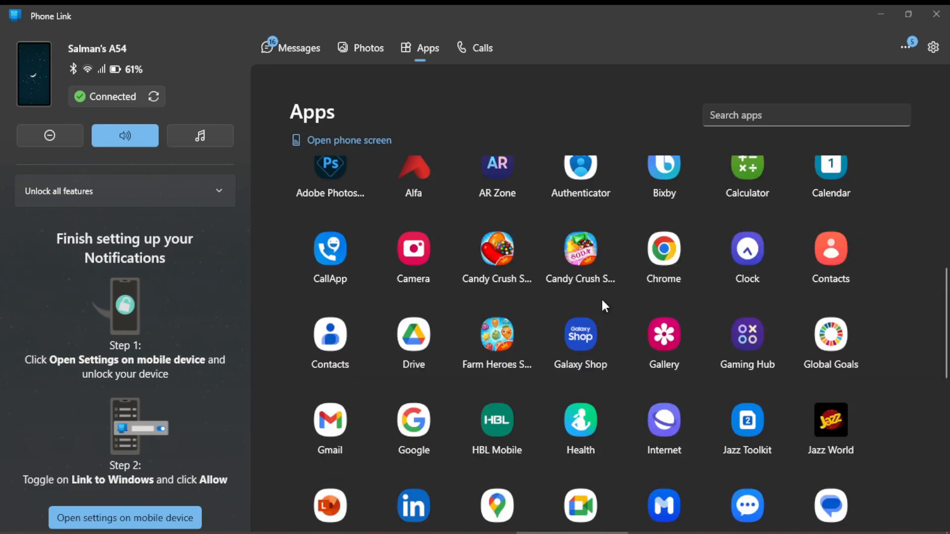
{"action": "scroll", "scroll_direction": "down", "scroll_amount": 3}
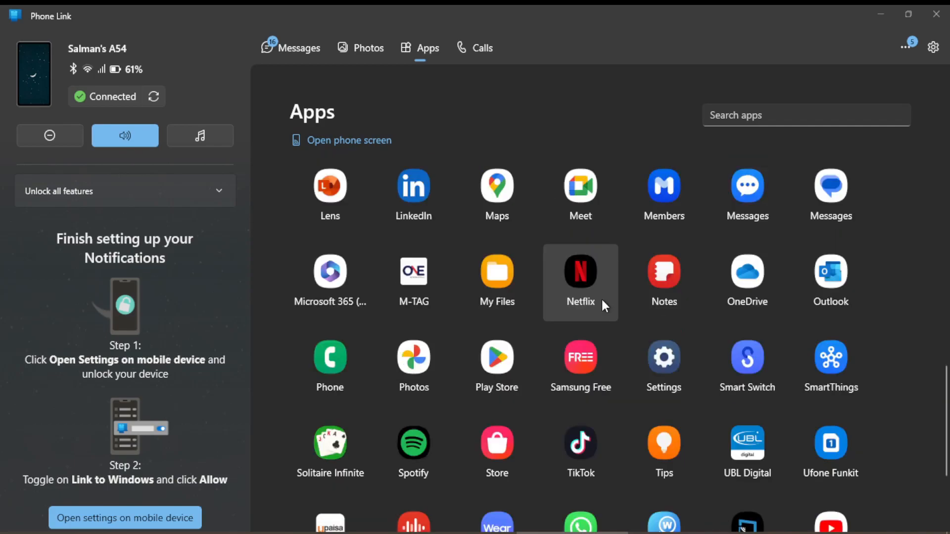
{"action": "scroll", "scroll_direction": "down", "scroll_amount": 3}
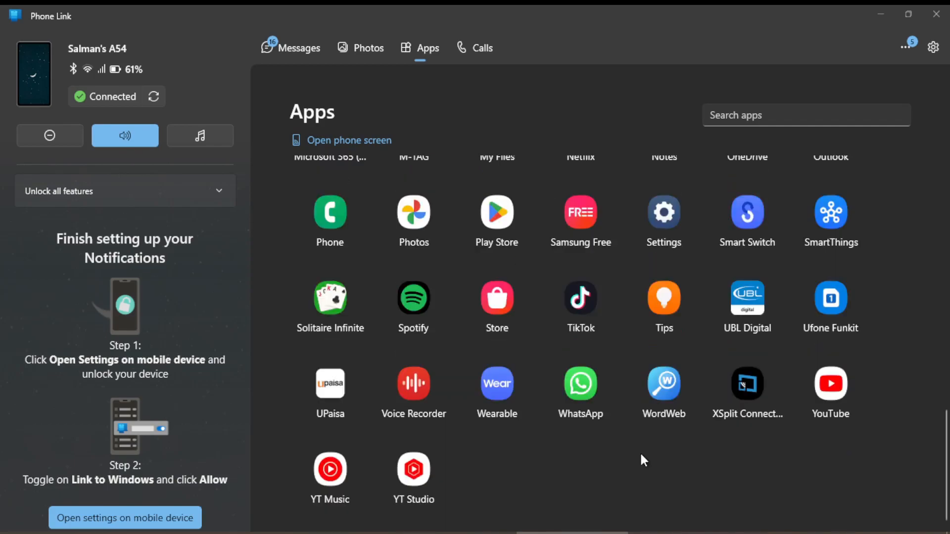
{"action": "mouse_move", "coordinate": [663, 441]}
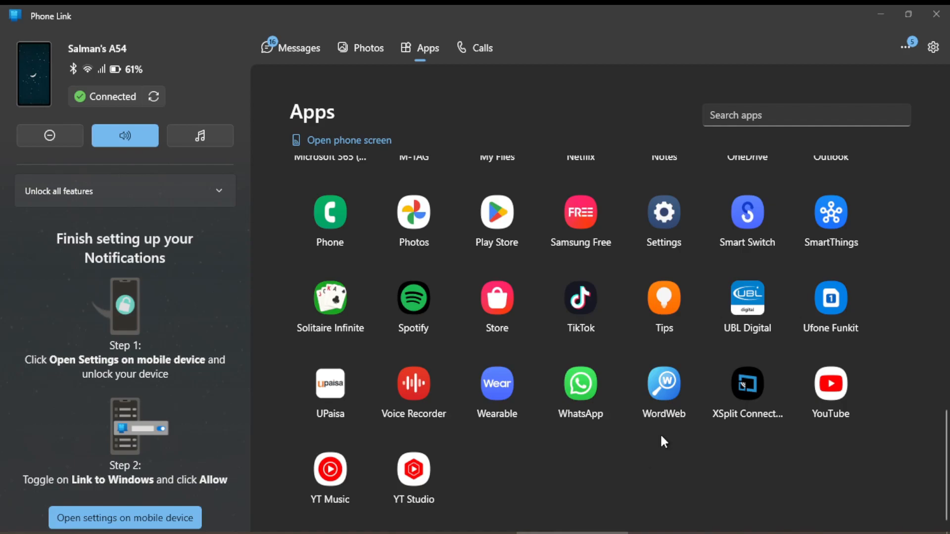
{"action": "mouse_move", "coordinate": [664, 391]}
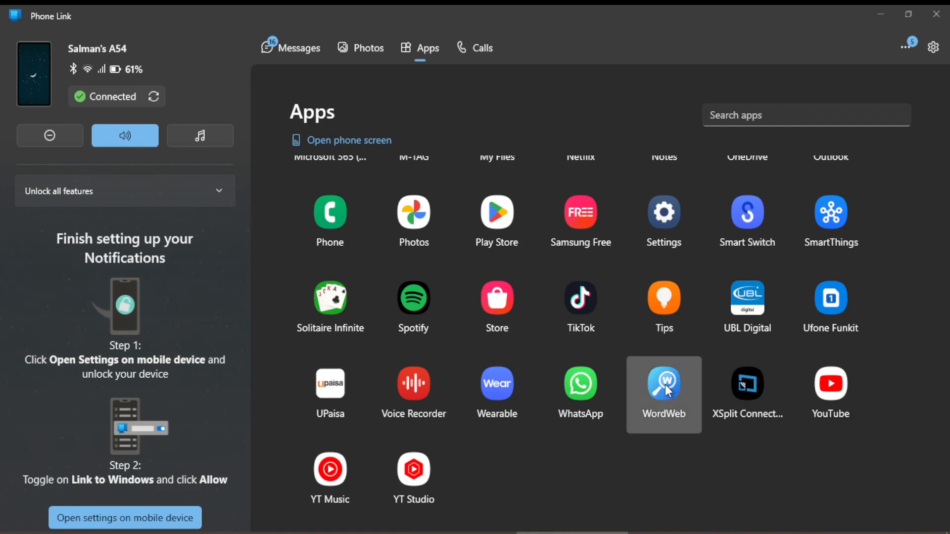
{"action": "mouse_move", "coordinate": [663, 394]}
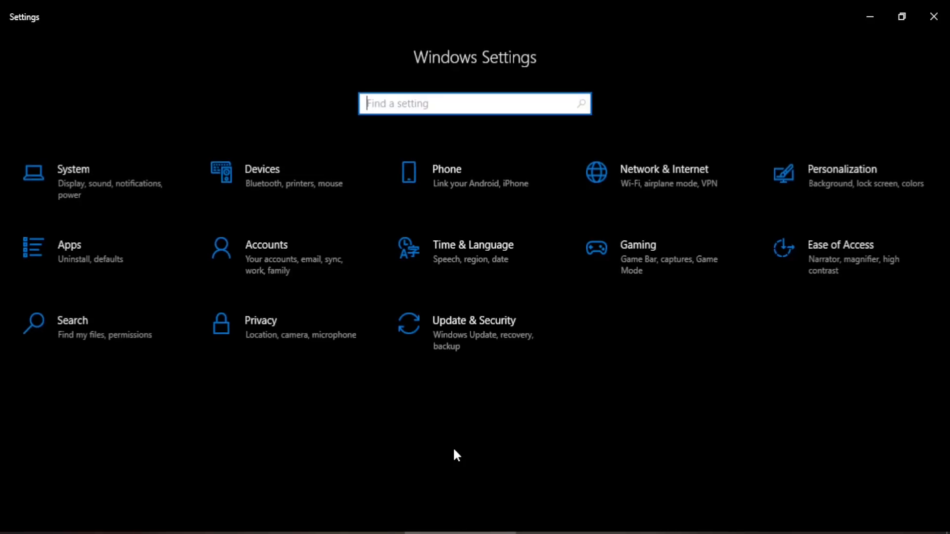
{"action": "mouse_move", "coordinate": [570, 240]}
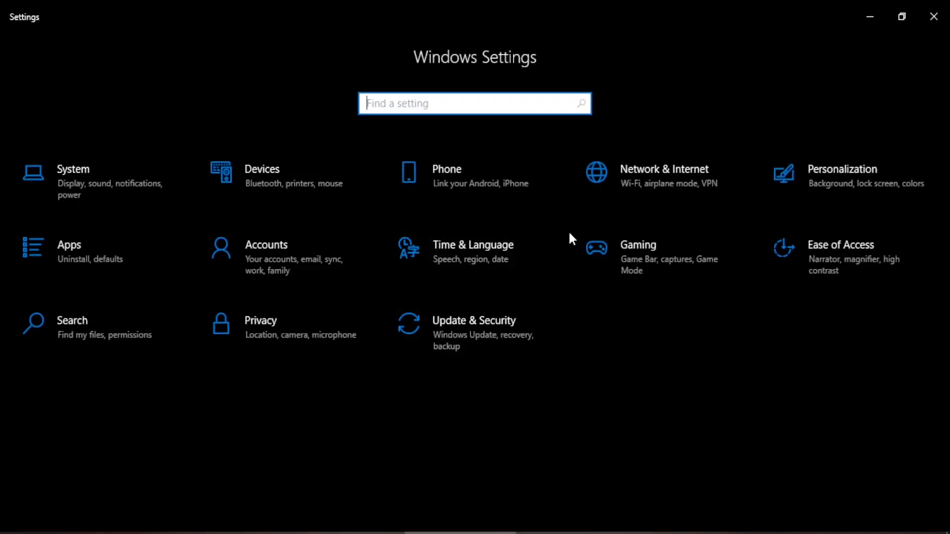
{"action": "mouse_move", "coordinate": [430, 181]}
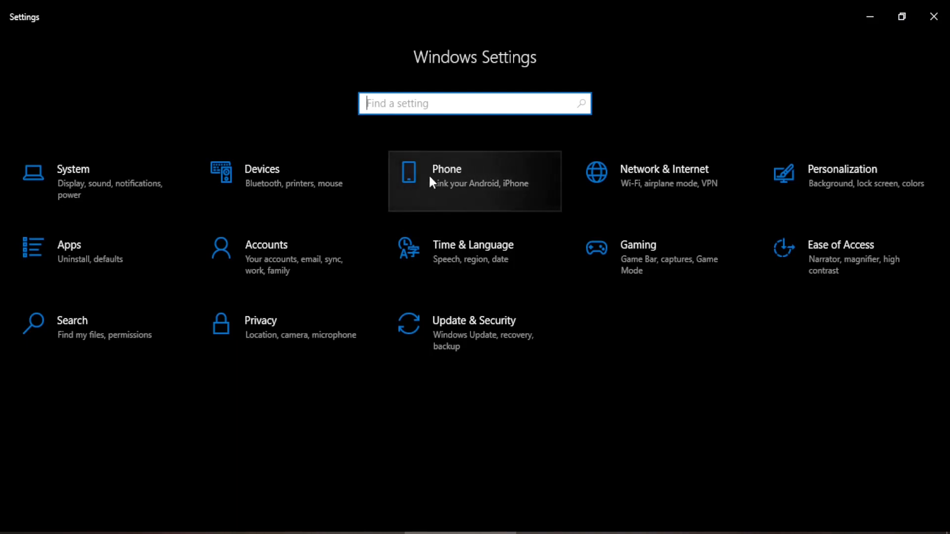
{"action": "mouse_move", "coordinate": [454, 186]}
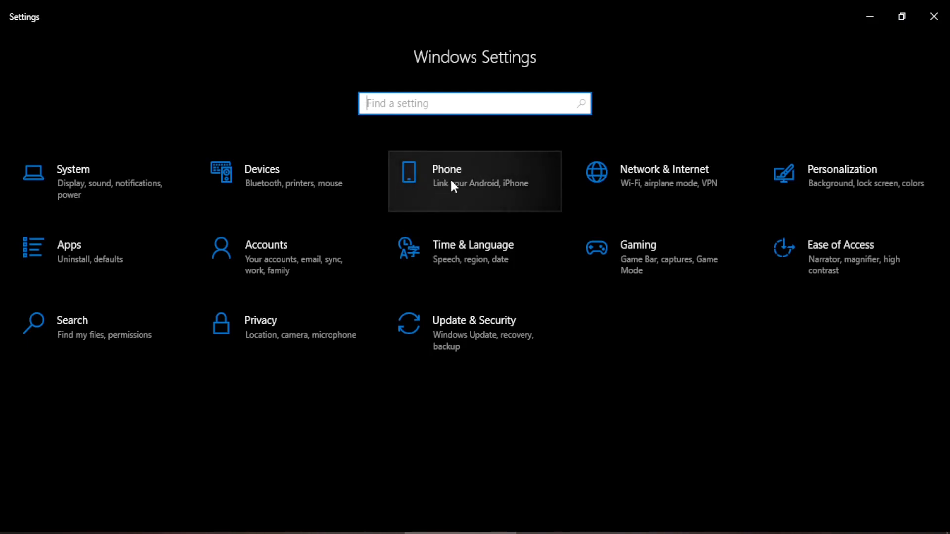
- On the Settings Phone page, switch 'Turn on Phone Link' on and launch Phone Link
{"action": "left_click", "coordinate": [475, 181]}
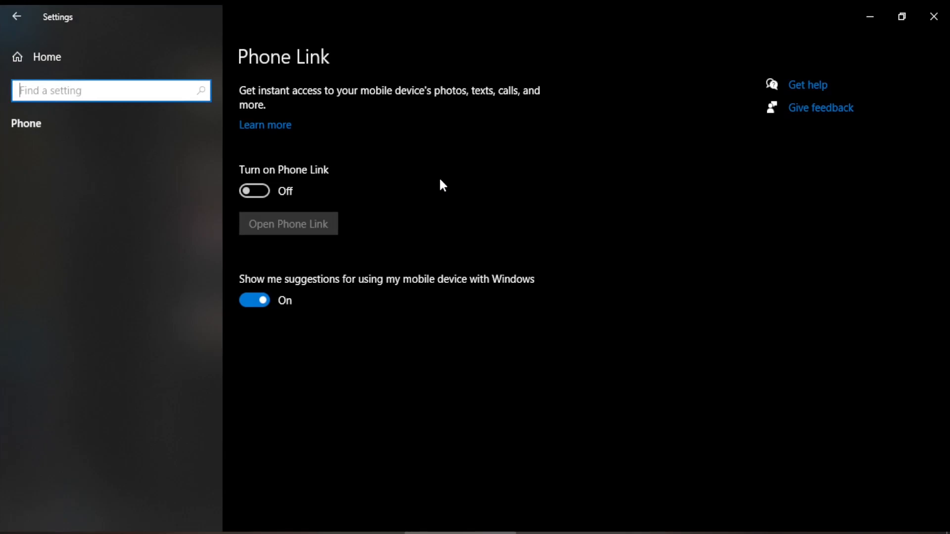
{"action": "mouse_move", "coordinate": [270, 62]}
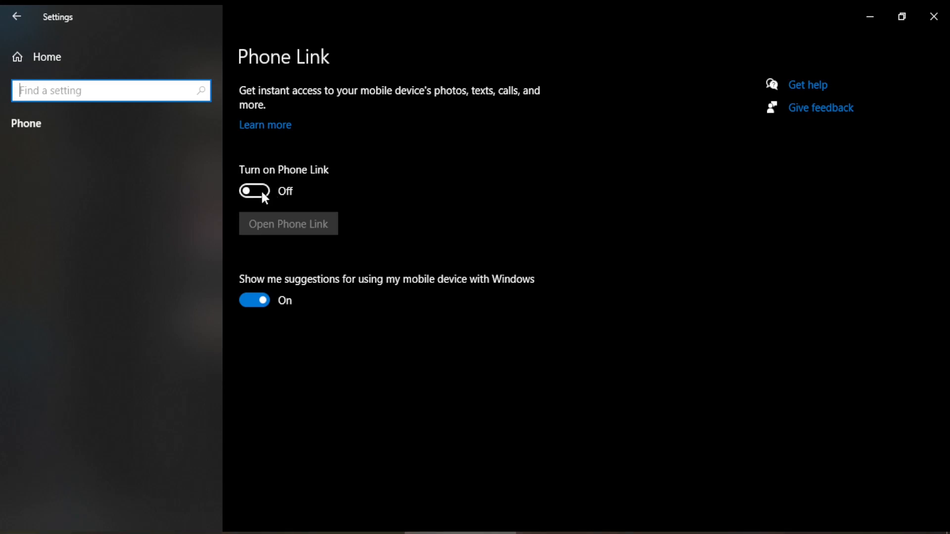
{"action": "left_click", "coordinate": [254, 191]}
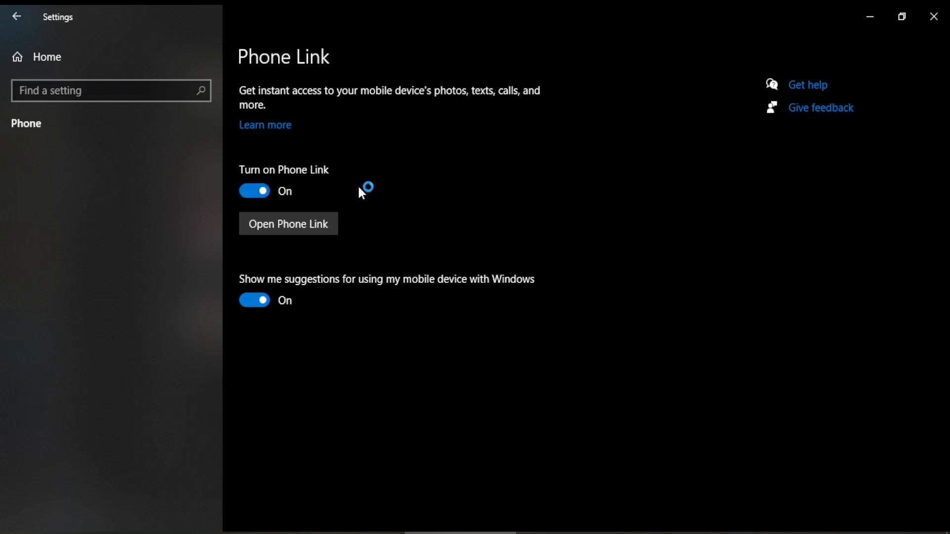
{"action": "left_click", "coordinate": [288, 224]}
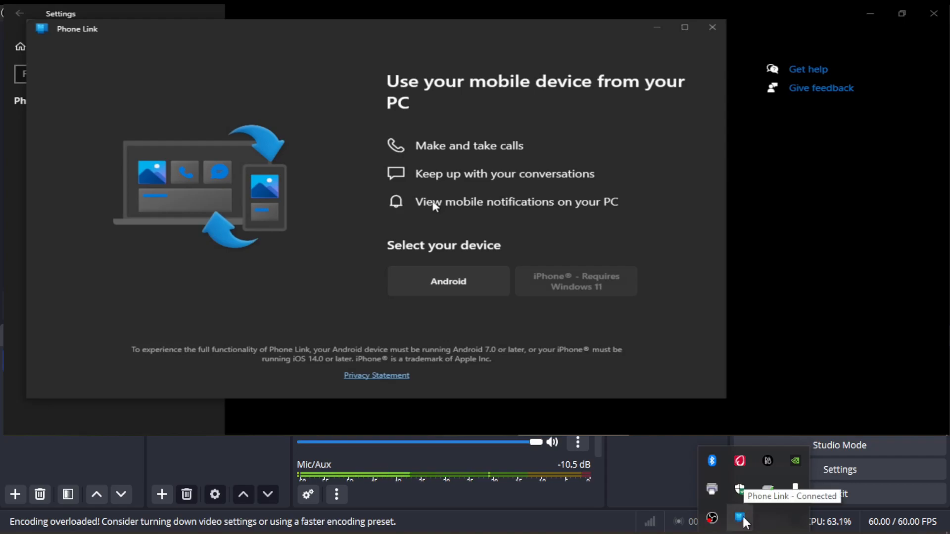
{"action": "mouse_move", "coordinate": [750, 522]}
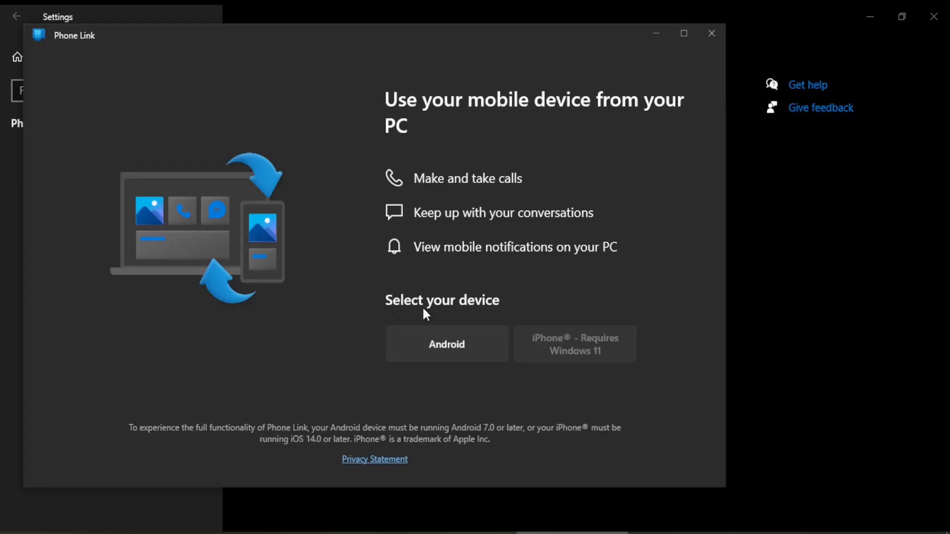
{"action": "mouse_move", "coordinate": [459, 356]}
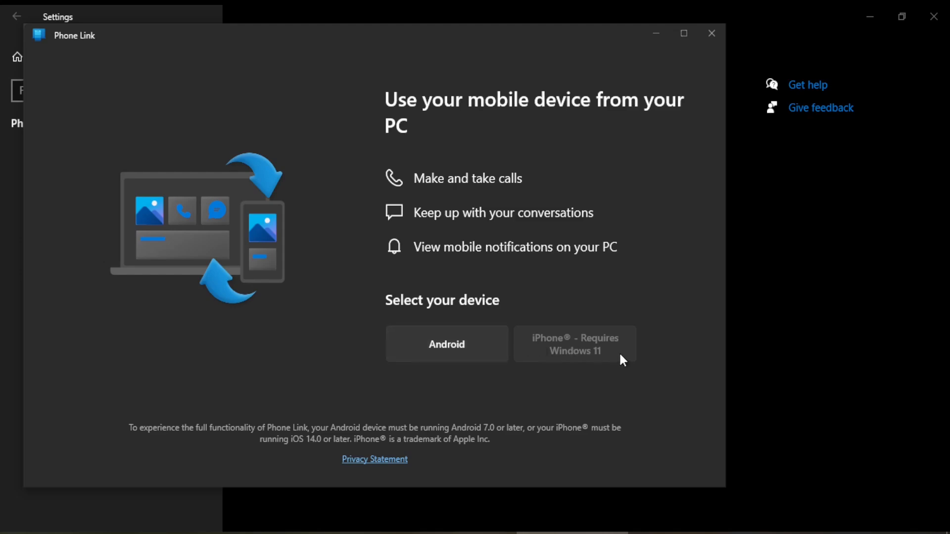
{"action": "mouse_move", "coordinate": [583, 361]}
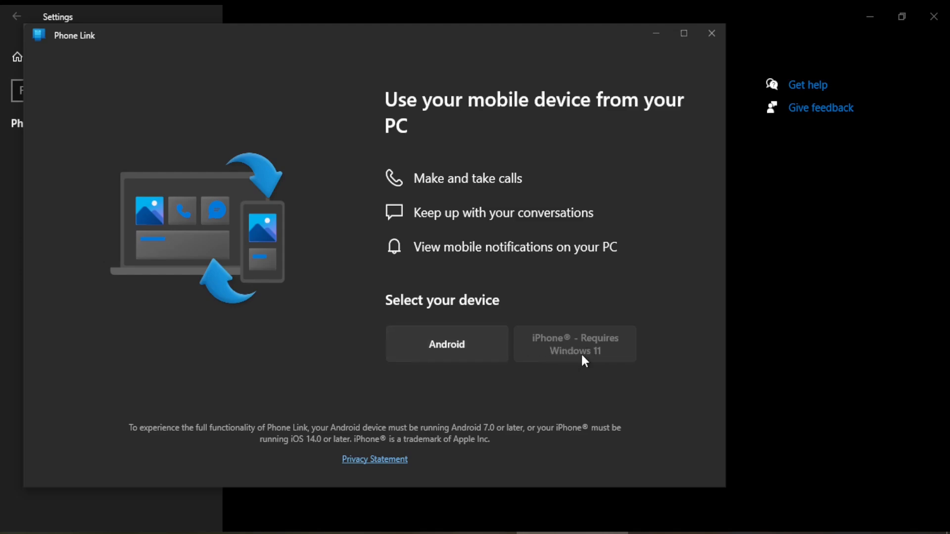
{"action": "mouse_move", "coordinate": [604, 360]}
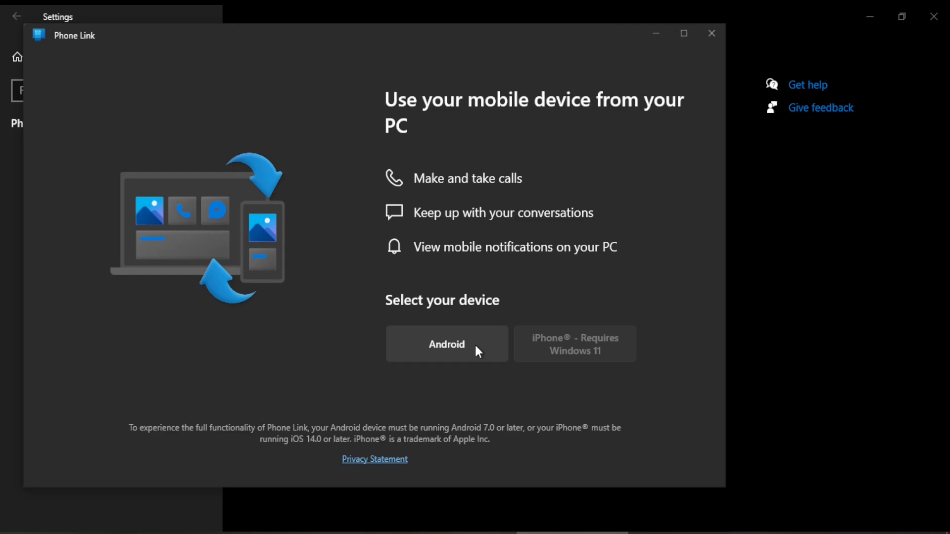
{"action": "mouse_move", "coordinate": [569, 352]}
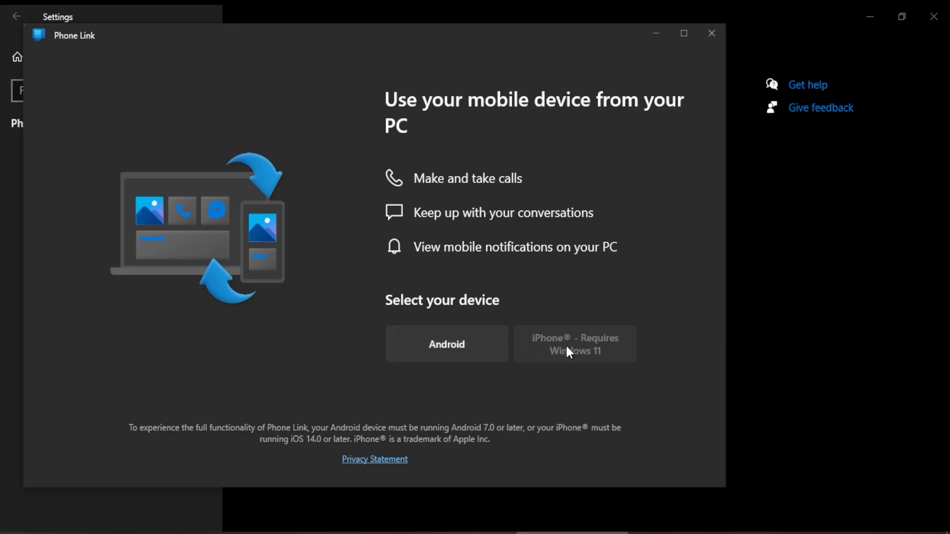
{"action": "mouse_move", "coordinate": [576, 356]}
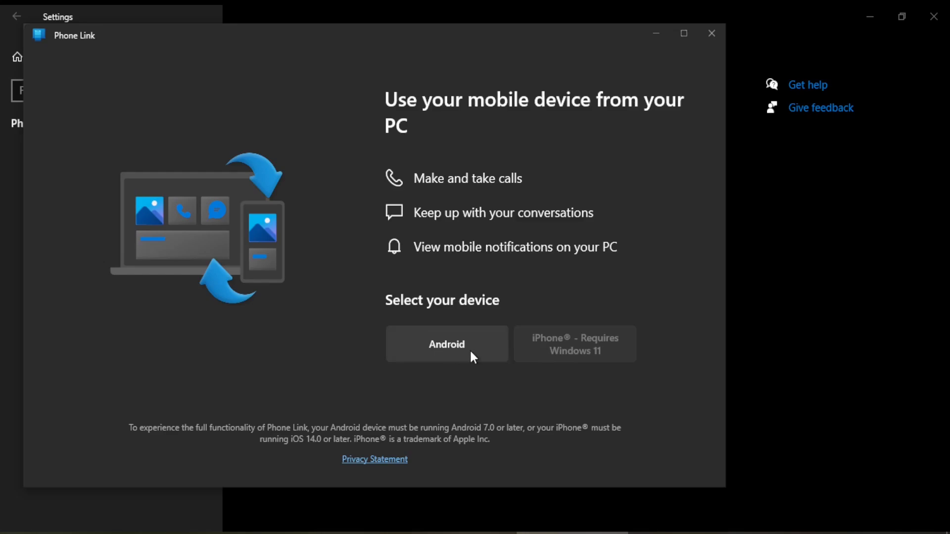
{"action": "mouse_move", "coordinate": [458, 353]}
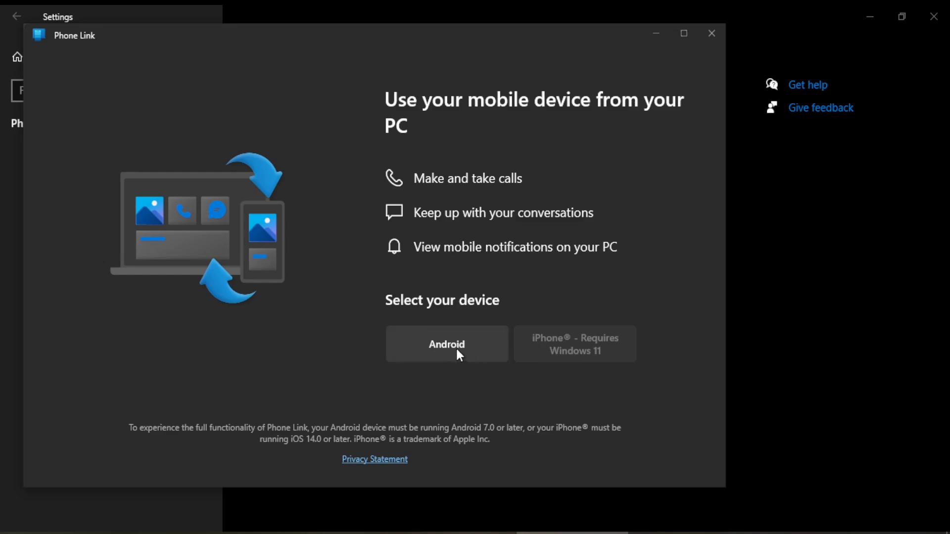
- Choose Android as the device type under Select your device
{"action": "left_click", "coordinate": [446, 343]}
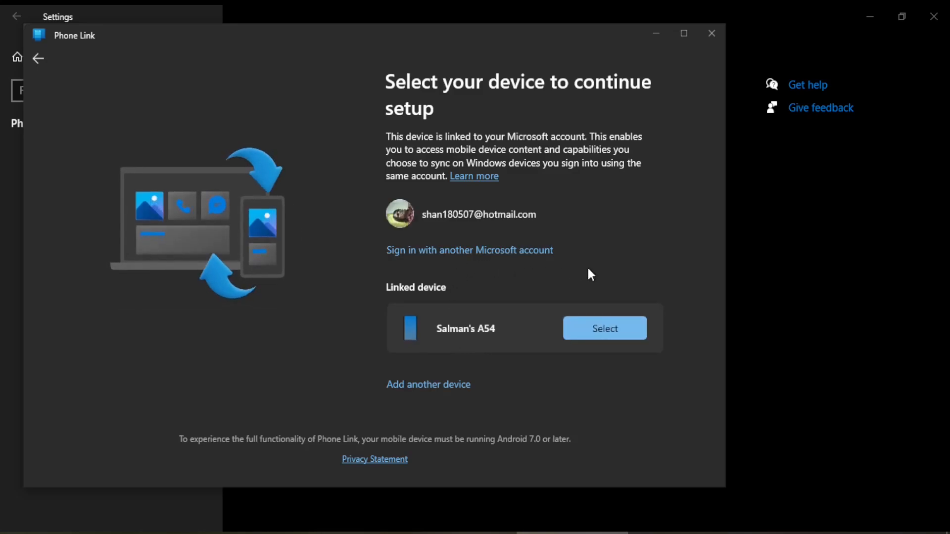
{"action": "mouse_move", "coordinate": [532, 296]}
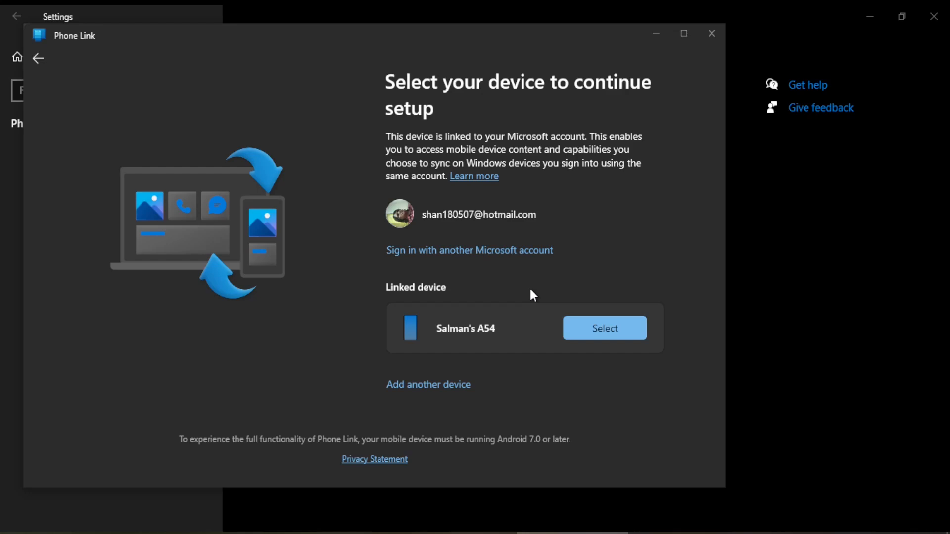
{"action": "mouse_move", "coordinate": [461, 358]}
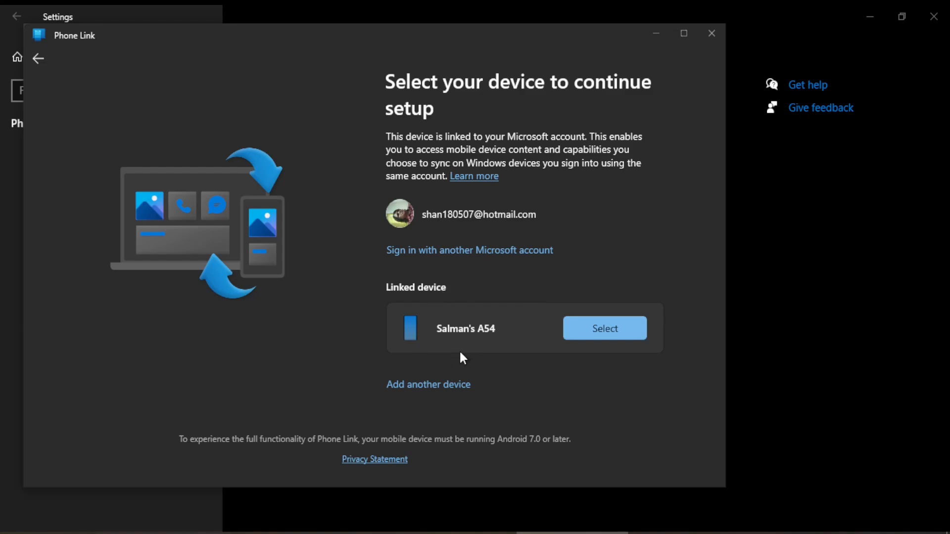
{"action": "mouse_move", "coordinate": [445, 354]}
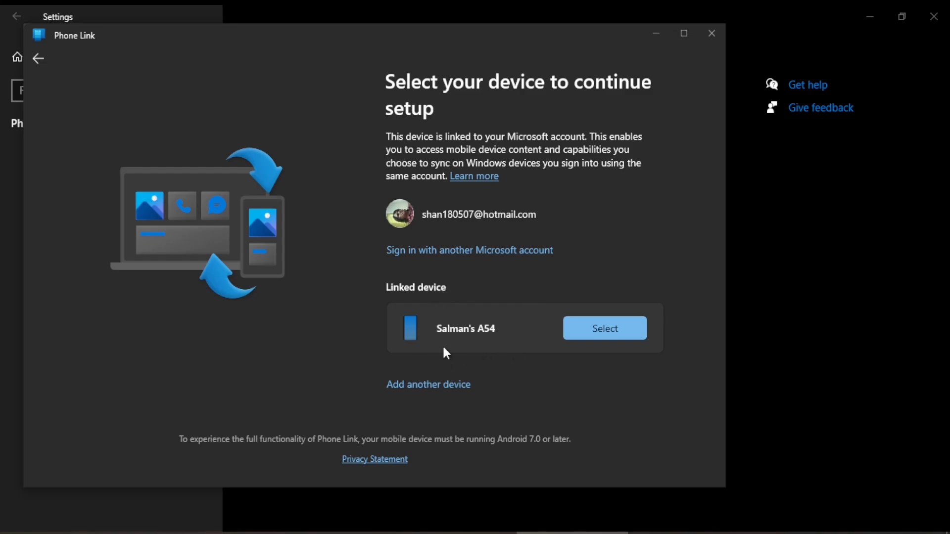
{"action": "mouse_move", "coordinate": [435, 249]}
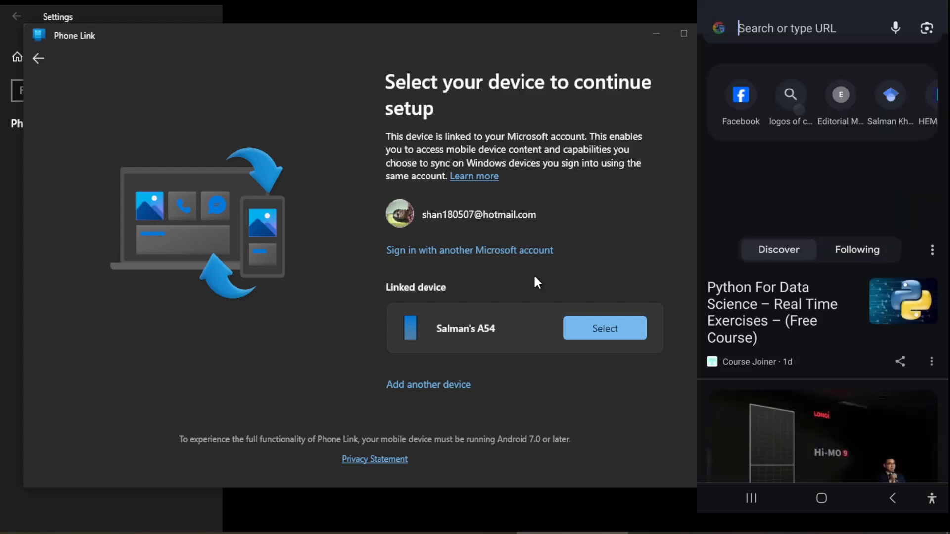
{"action": "left_click", "coordinate": [787, 28]}
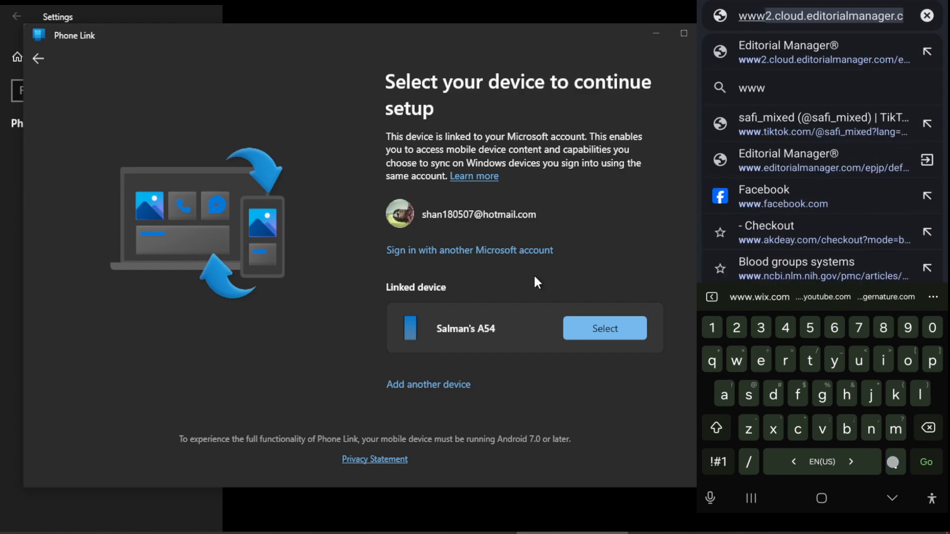
{"action": "type", "text": "www.aka.ms/yourpc"}
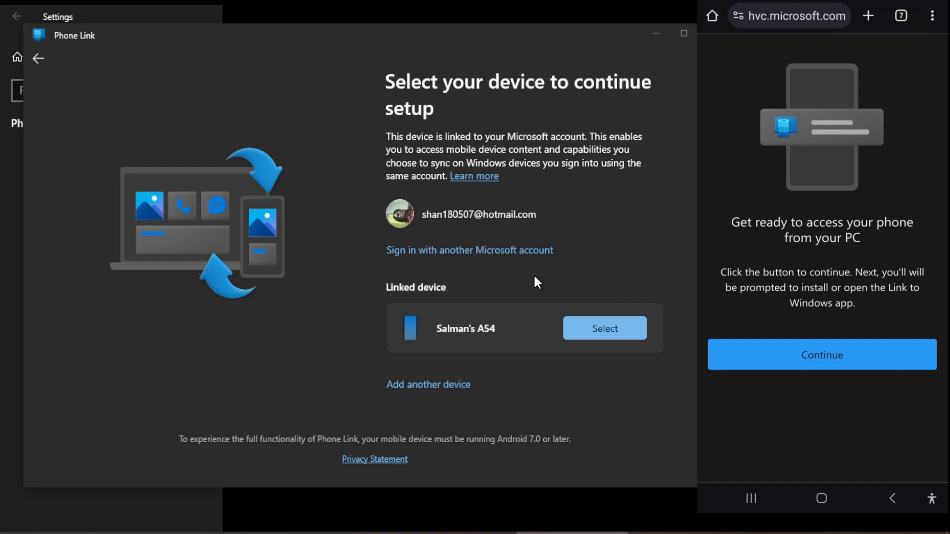
{"action": "mouse_move", "coordinate": [388, 349]}
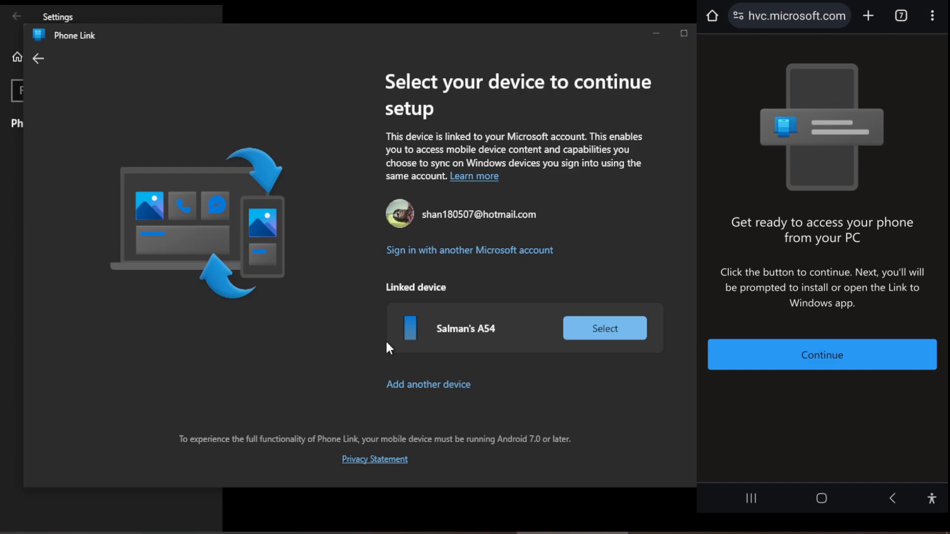
{"action": "mouse_move", "coordinate": [412, 271]}
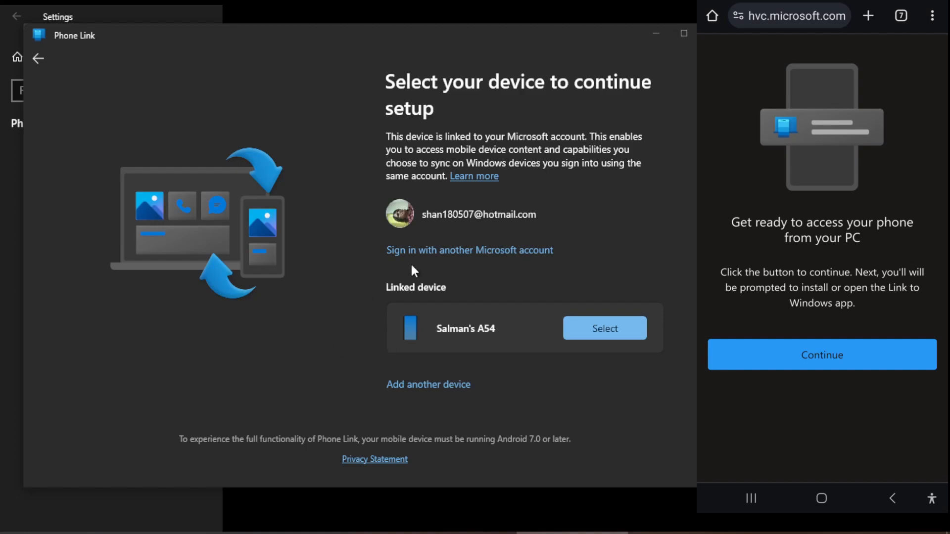
{"action": "mouse_move", "coordinate": [438, 227]}
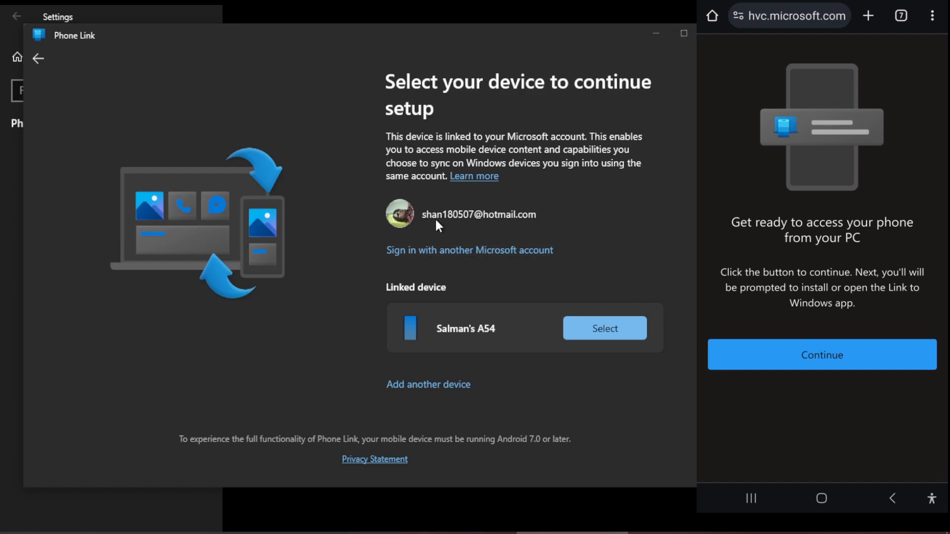
{"action": "mouse_move", "coordinate": [413, 225]}
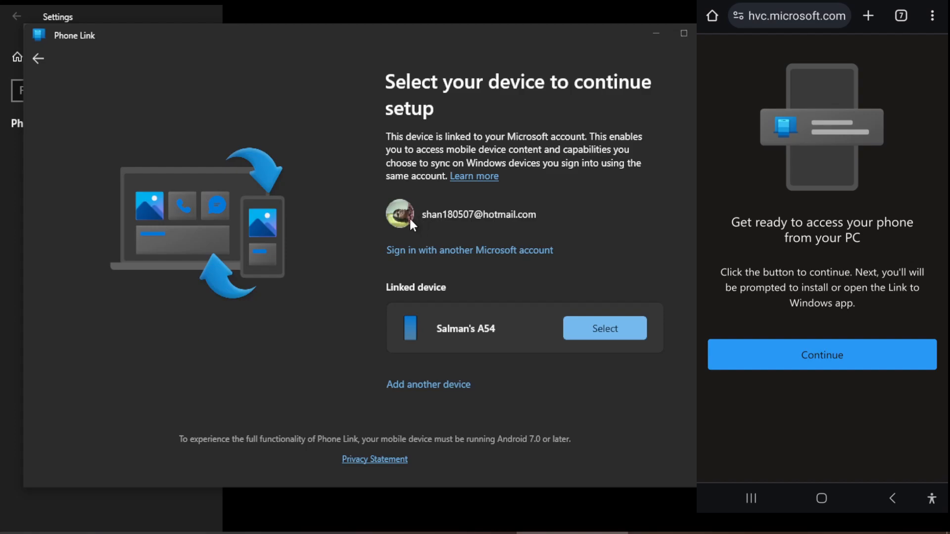
{"action": "mouse_move", "coordinate": [457, 231]}
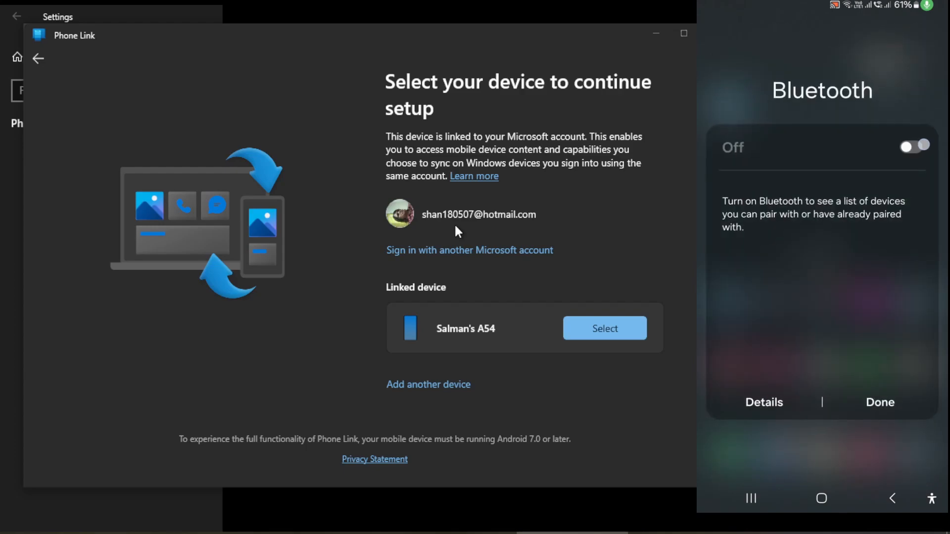
- Turn on the phone's Bluetooth, then search Windows for 'blu'
{"action": "left_click", "coordinate": [912, 146]}
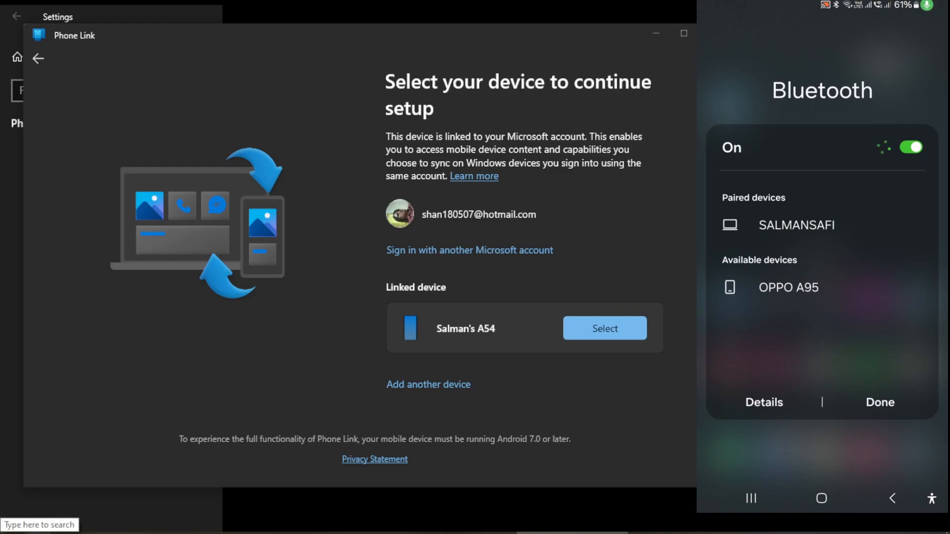
{"action": "left_click", "coordinate": [40, 524]}
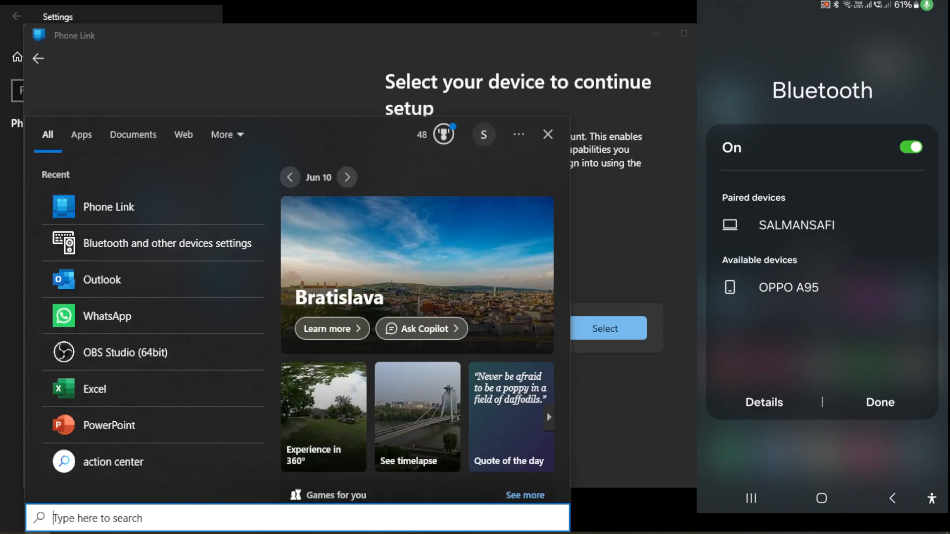
{"action": "type", "text": "blu"}
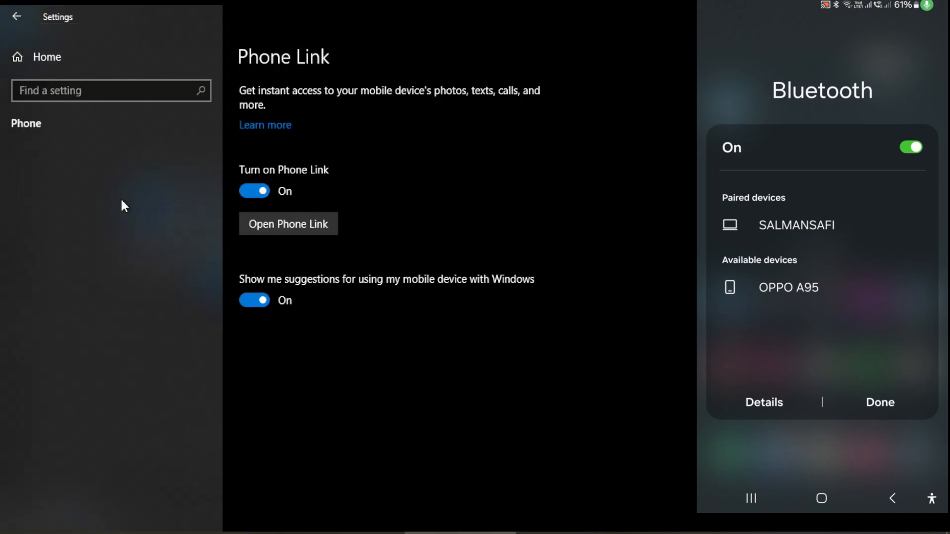
- Open Bluetooth and other devices settings, then return to the Phone Link setup window
{"action": "left_click", "coordinate": [92, 165]}
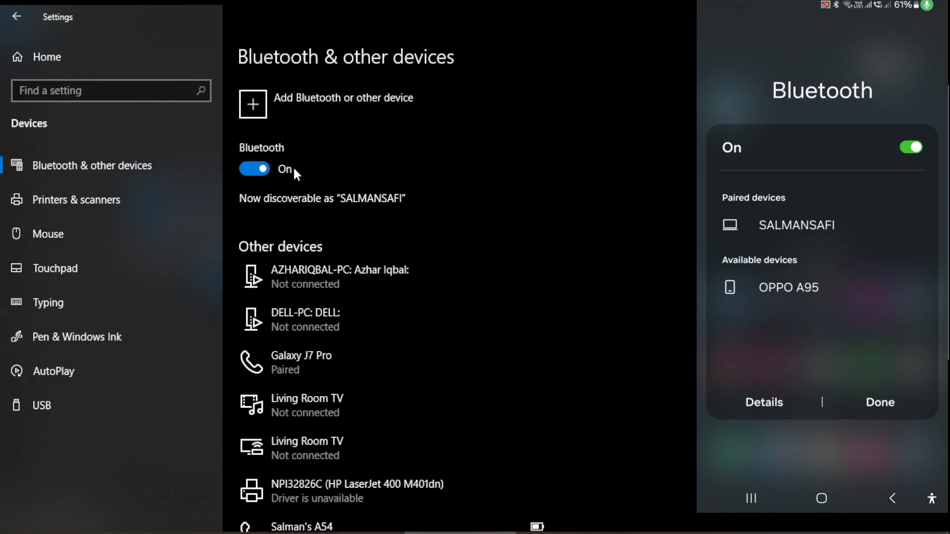
{"action": "mouse_move", "coordinate": [308, 167]}
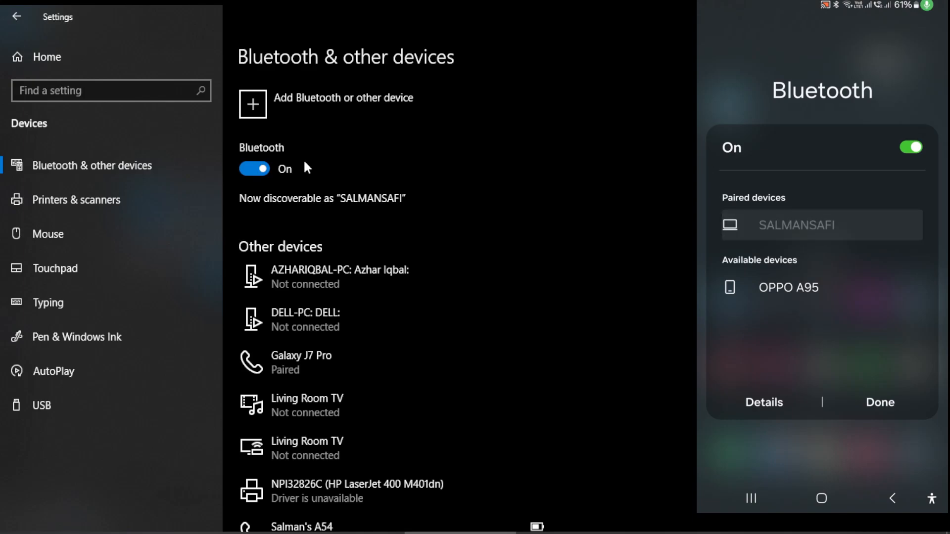
{"action": "left_click", "coordinate": [821, 224]}
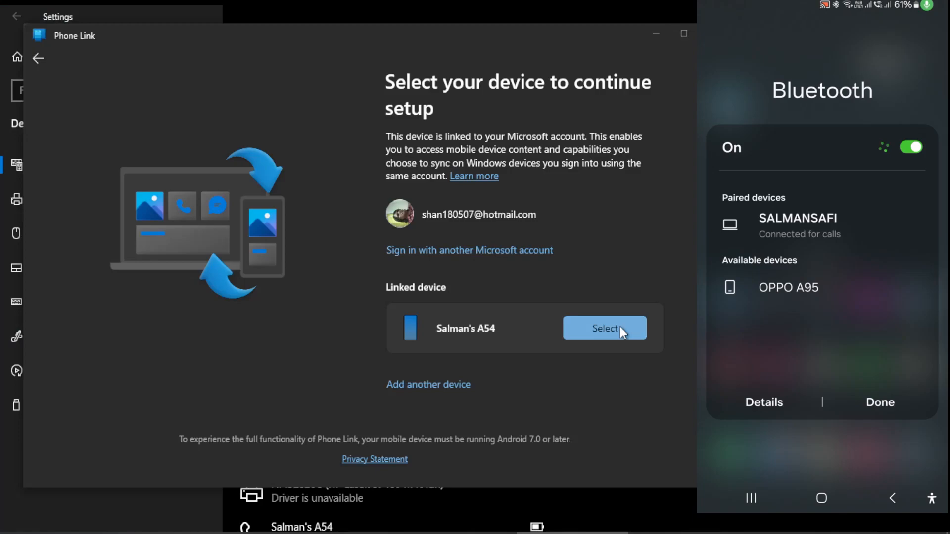
{"action": "mouse_move", "coordinate": [489, 335]}
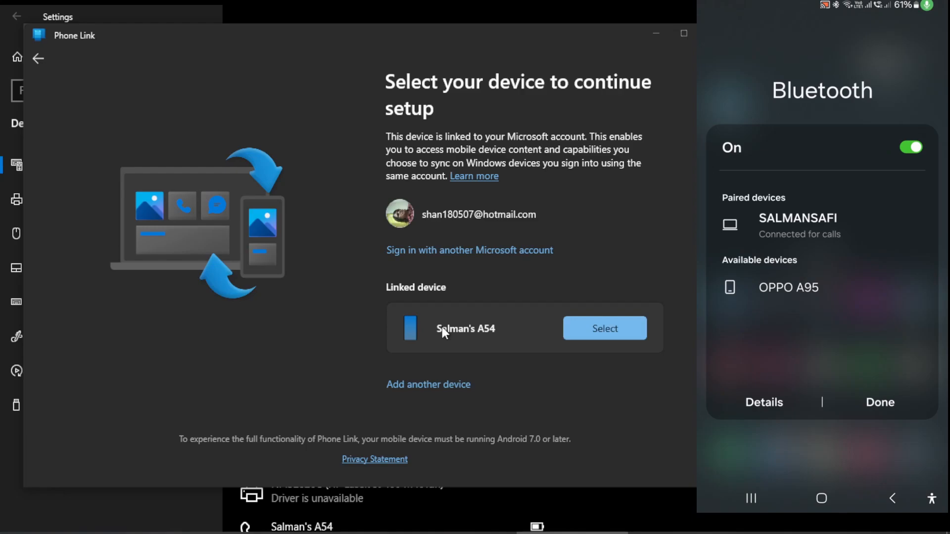
{"action": "mouse_move", "coordinate": [292, 337]}
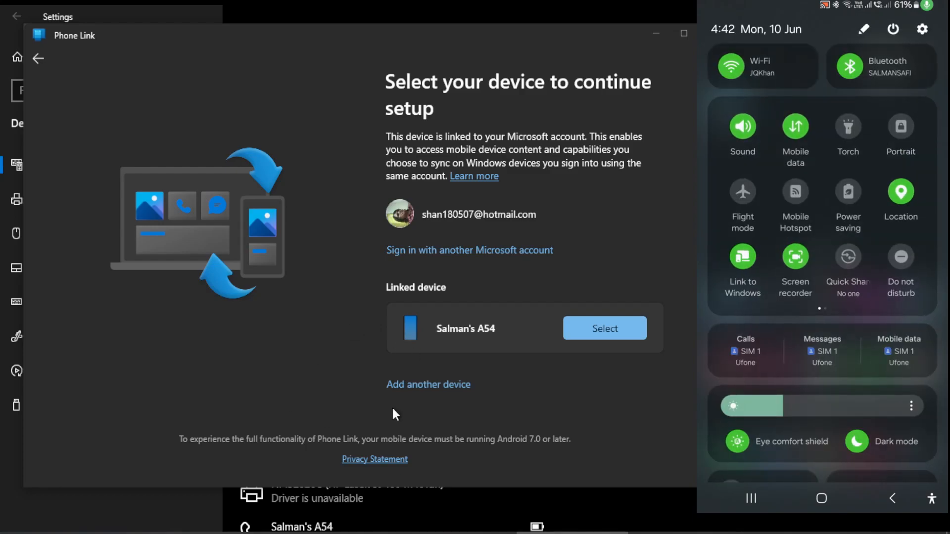
{"action": "mouse_move", "coordinate": [357, 278]}
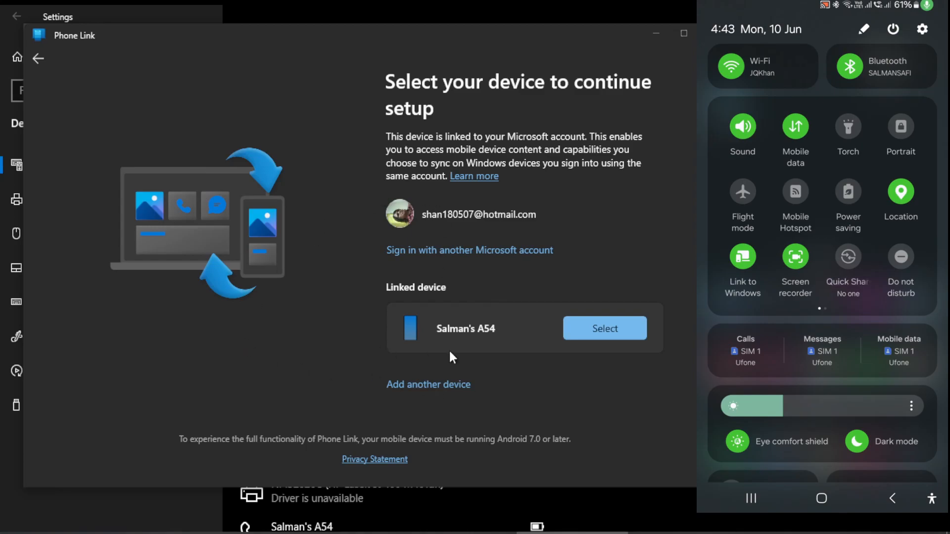
{"action": "mouse_move", "coordinate": [560, 385]}
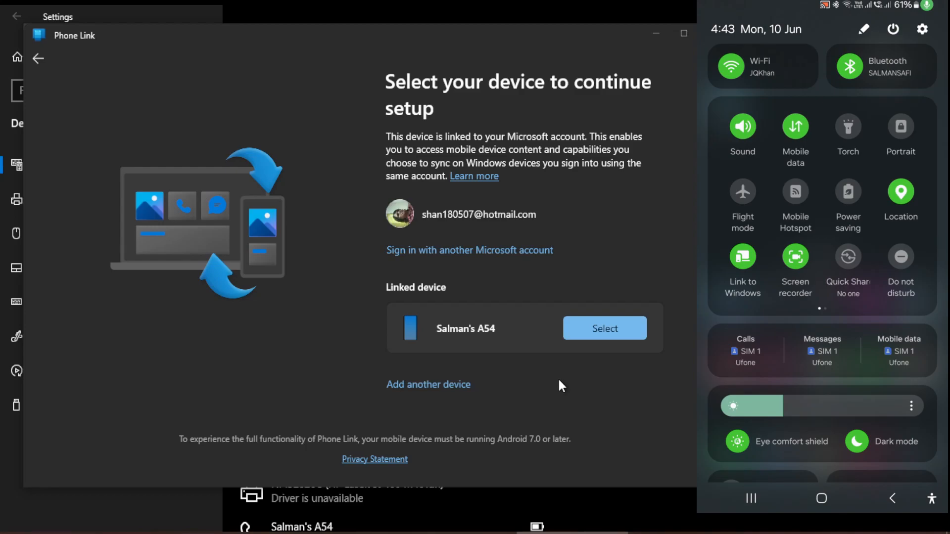
{"action": "mouse_move", "coordinate": [44, 50]}
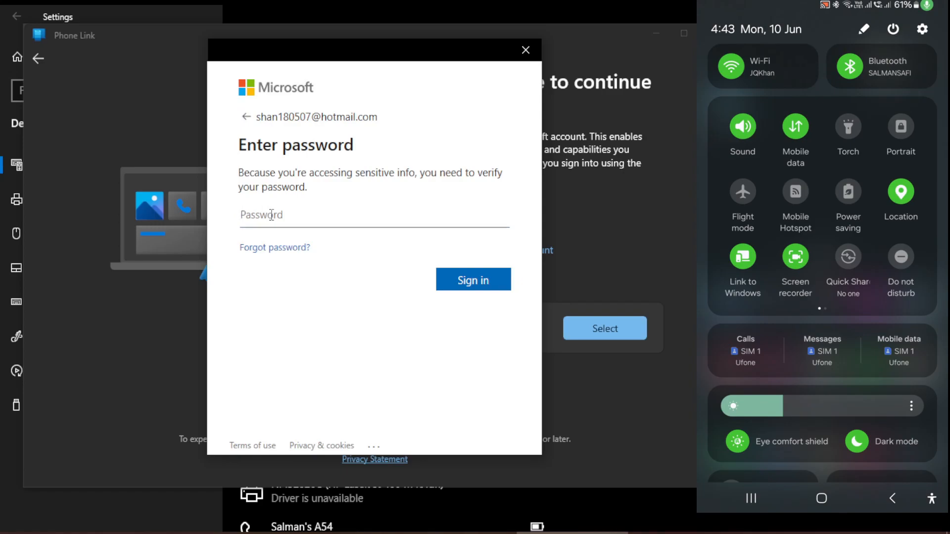
- Enter the Microsoft account password and sign in
{"action": "type", "text": "•••"}
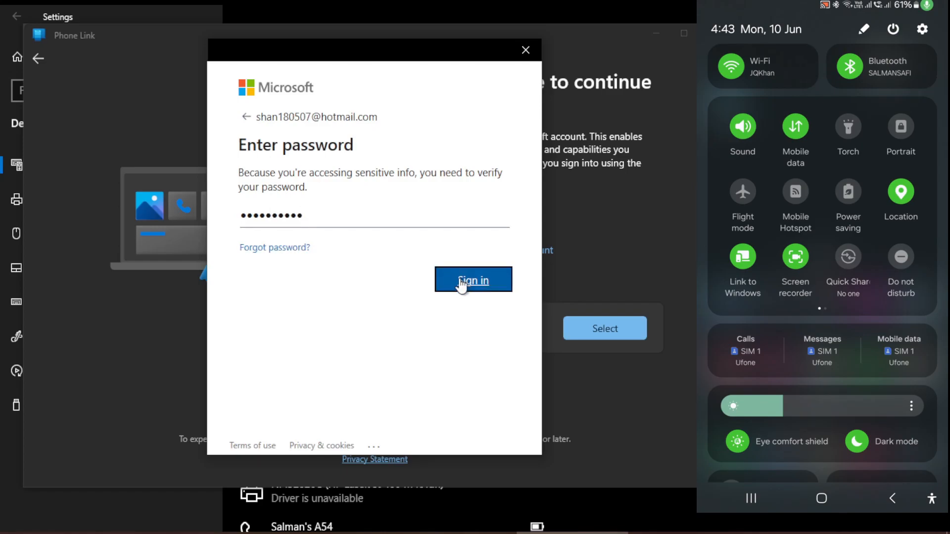
{"action": "left_click", "coordinate": [473, 280]}
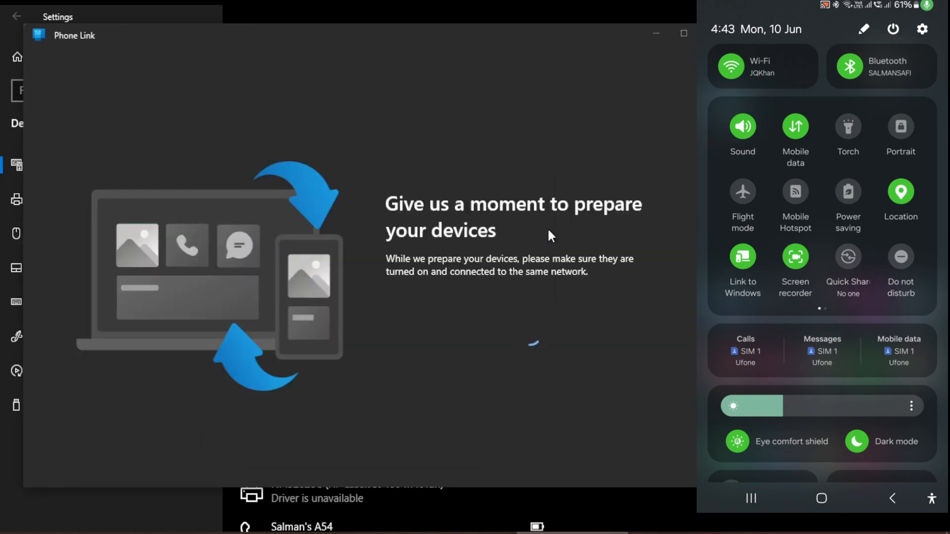
{"action": "mouse_move", "coordinate": [512, 344]}
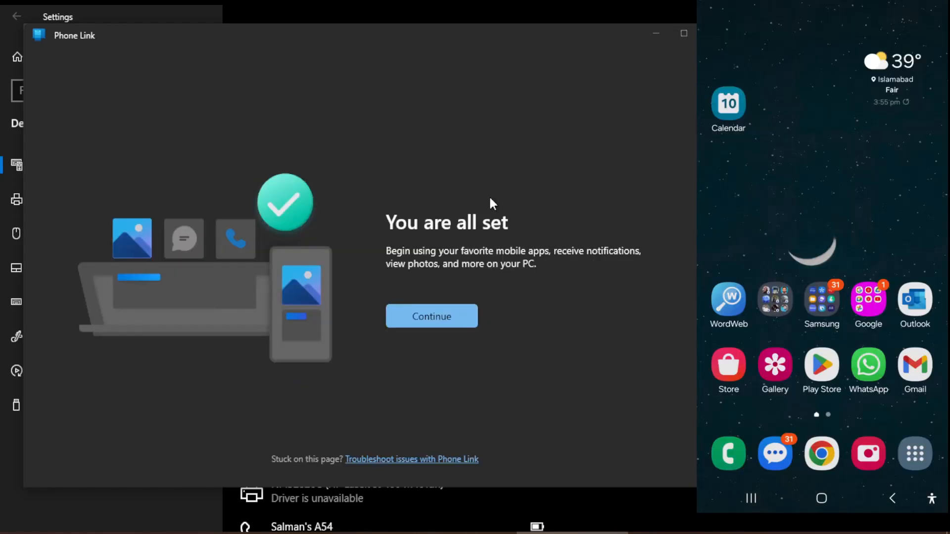
{"action": "mouse_move", "coordinate": [460, 285]}
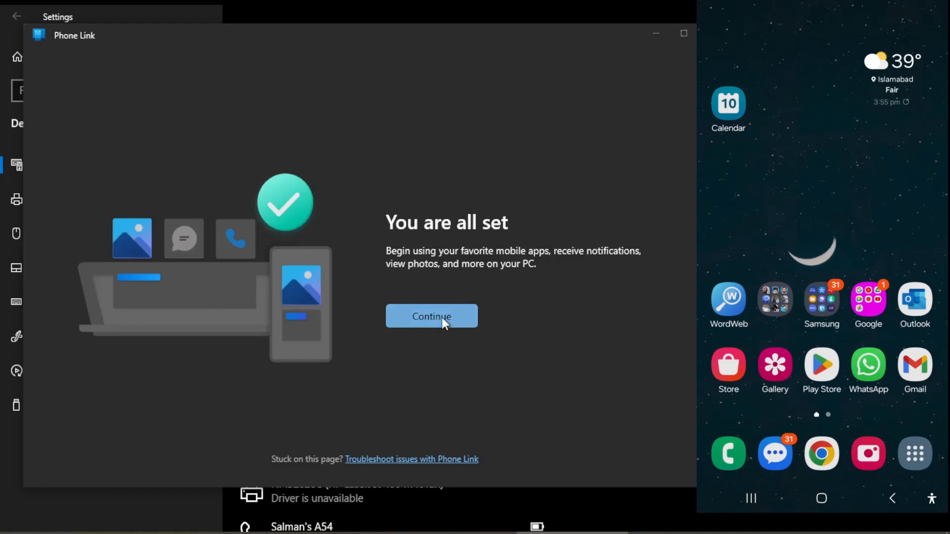
- Continue past the 'You are all set' confirmation into Phone Link
{"action": "left_click", "coordinate": [431, 316]}
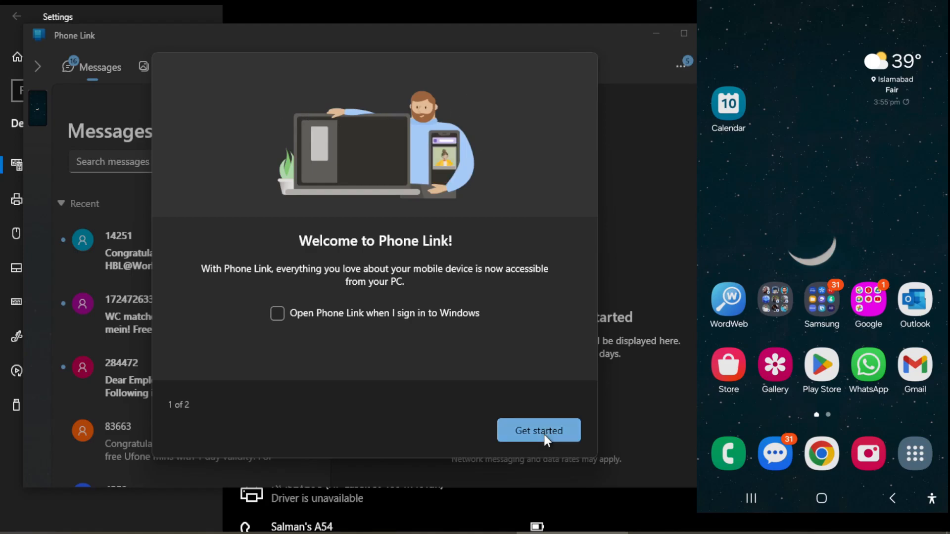
- Click Get started, then Skip the 'Select a task to start exploring' tour
{"action": "left_click", "coordinate": [537, 431]}
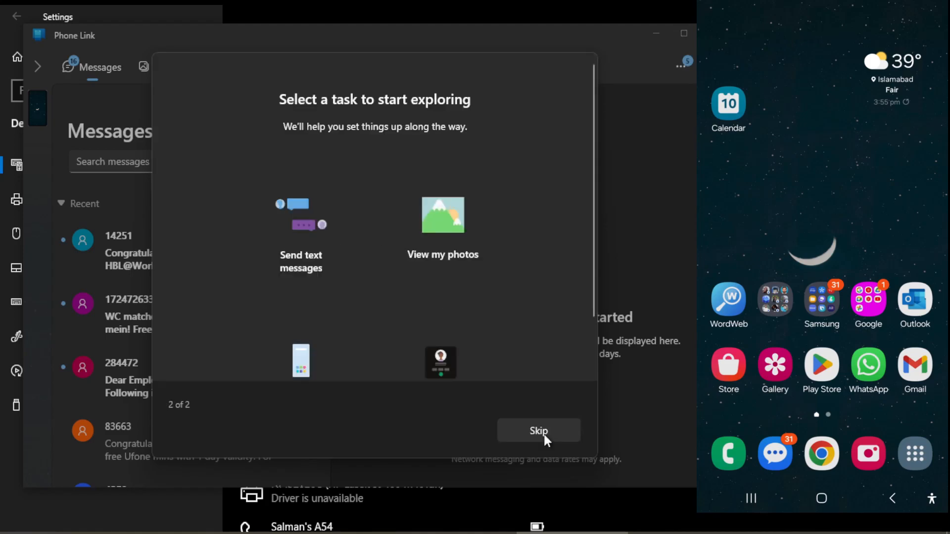
{"action": "left_click", "coordinate": [538, 431]}
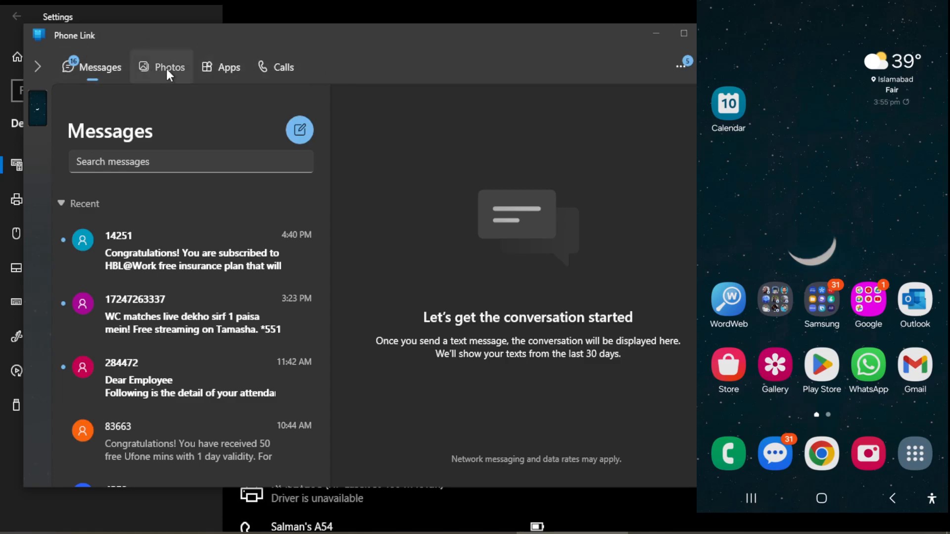
{"action": "left_click", "coordinate": [170, 67]}
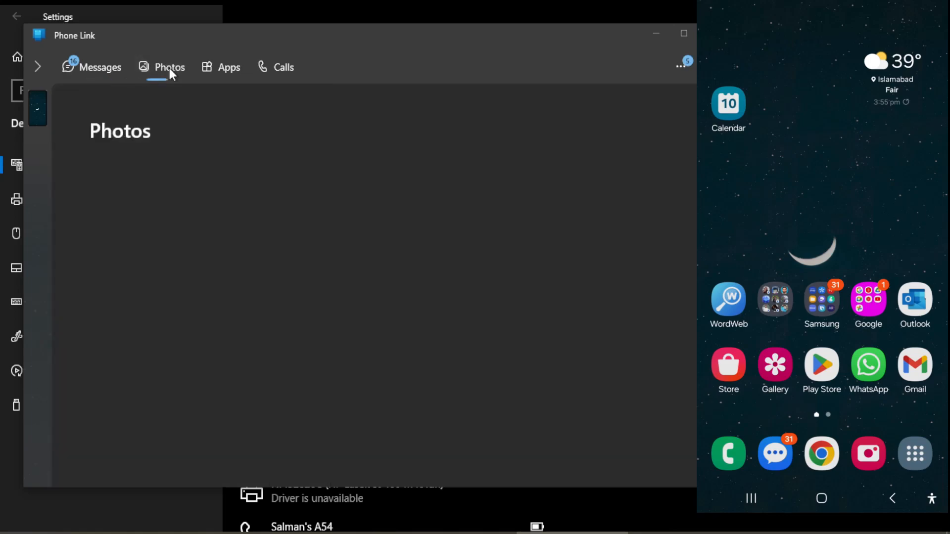
{"action": "left_click", "coordinate": [169, 68]}
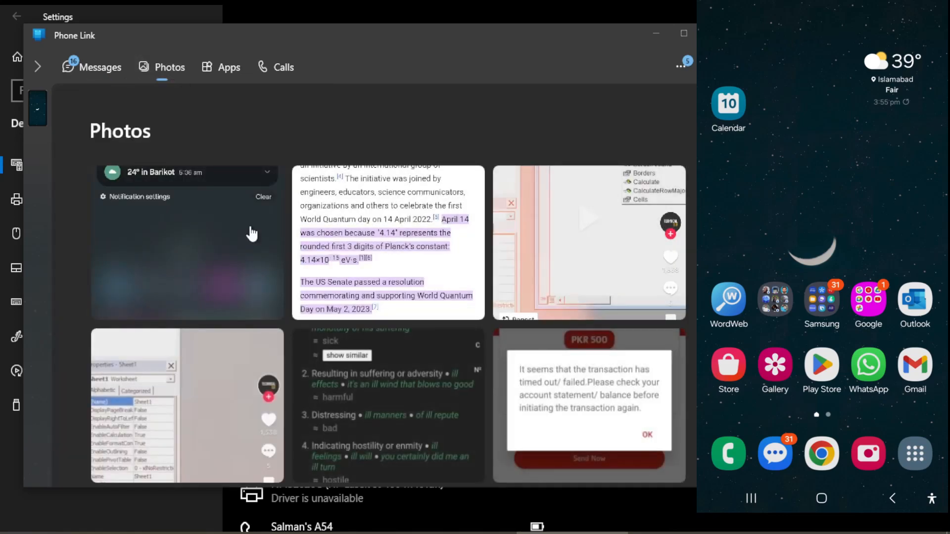
{"action": "mouse_move", "coordinate": [479, 229]}
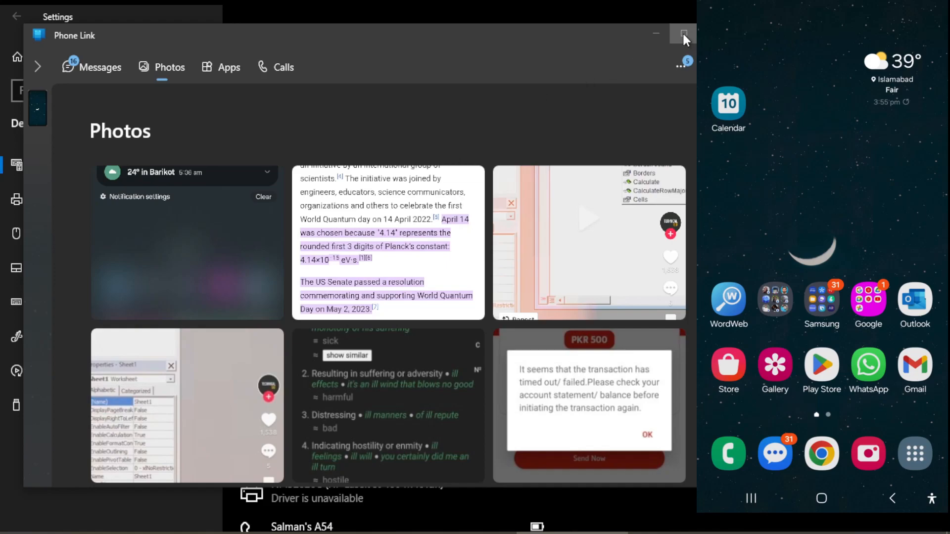
{"action": "left_click", "coordinate": [683, 35]}
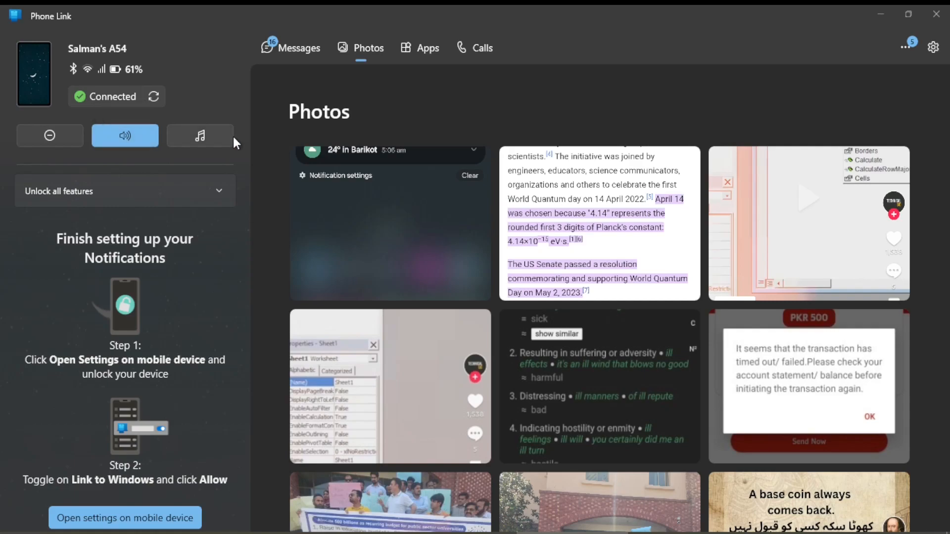
{"action": "mouse_move", "coordinate": [426, 52]}
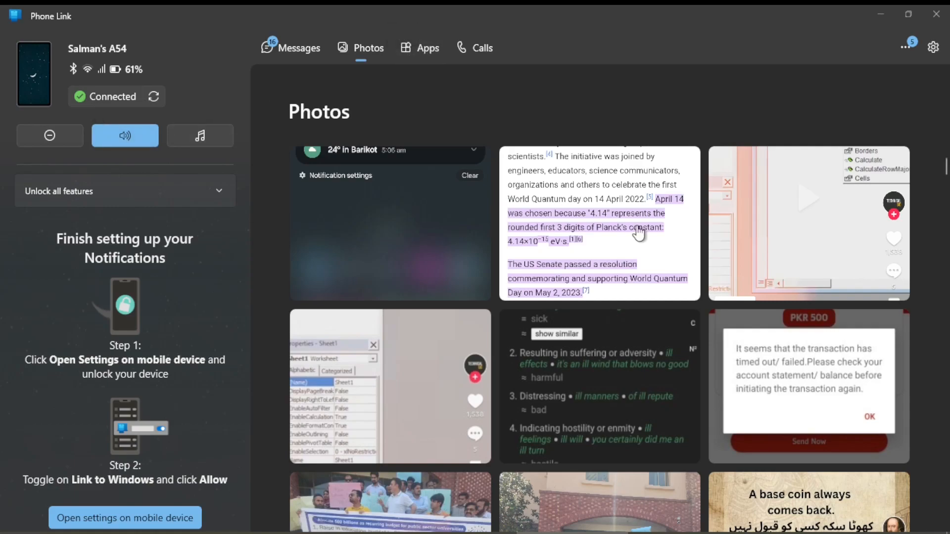
{"action": "scroll", "scroll_direction": "down", "scroll_amount": 3}
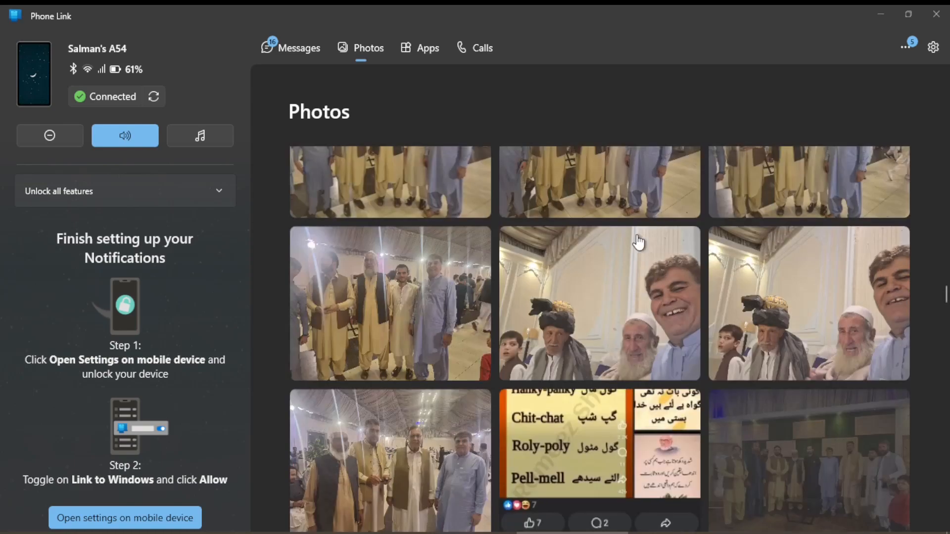
{"action": "scroll", "scroll_direction": "down", "scroll_amount": 3}
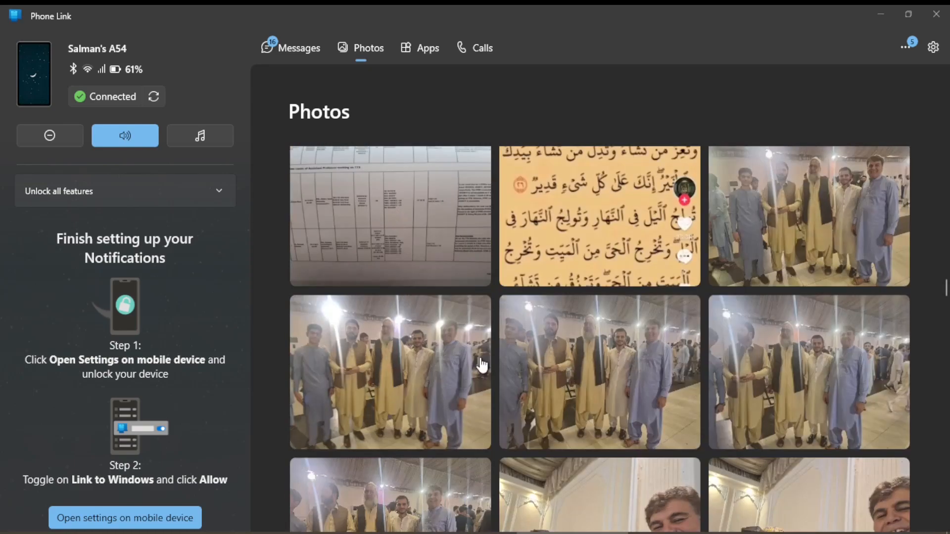
{"action": "mouse_move", "coordinate": [424, 352]}
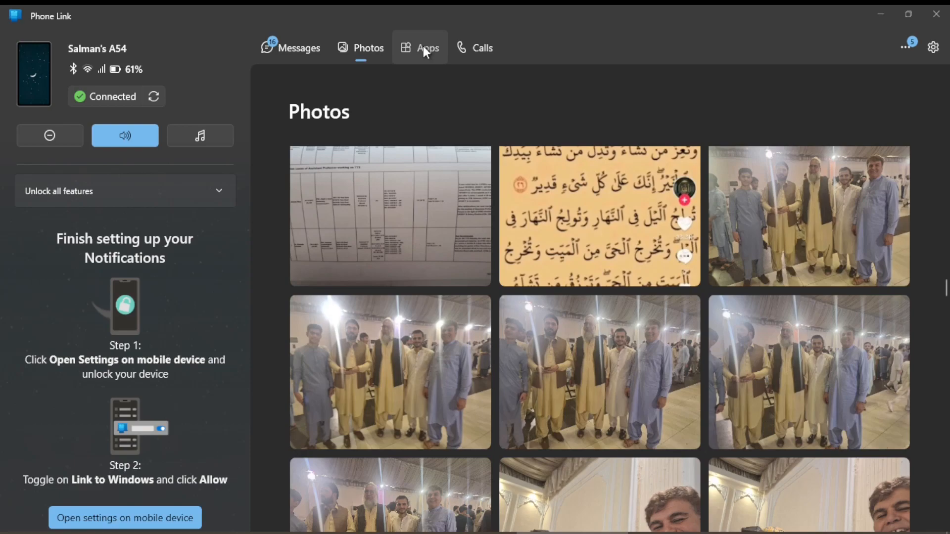
{"action": "mouse_move", "coordinate": [424, 48]}
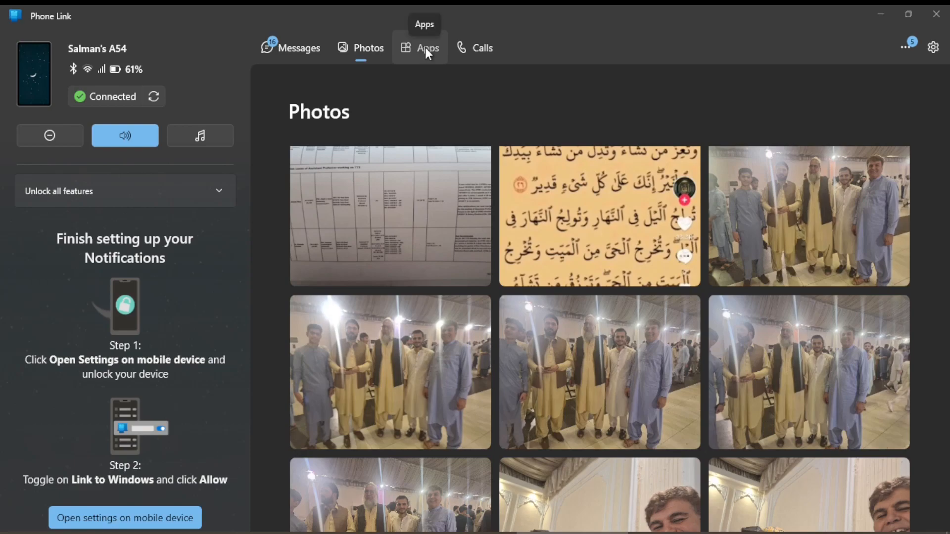
- Open the Apps tab and scroll the installed apps list to YT Music and YT Studio
{"action": "left_click", "coordinate": [427, 48]}
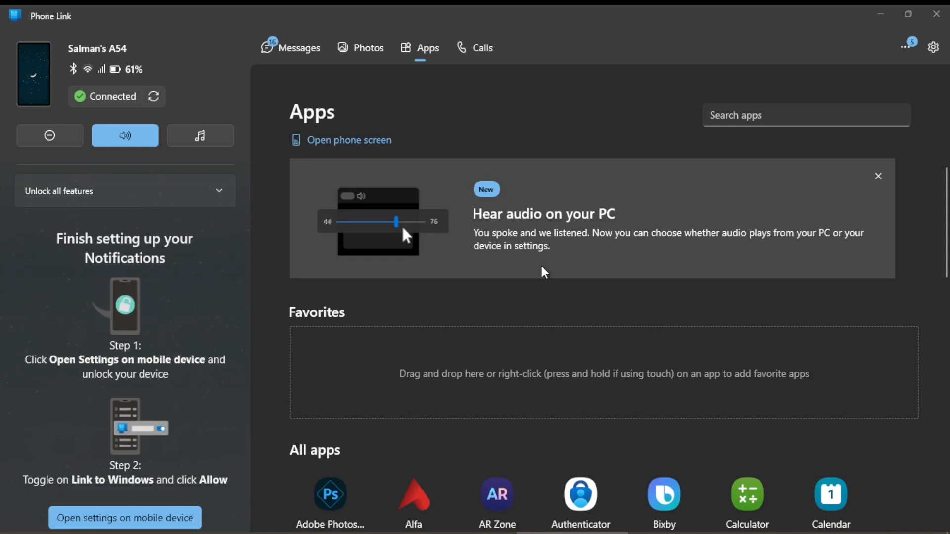
{"action": "left_click", "coordinate": [877, 176]}
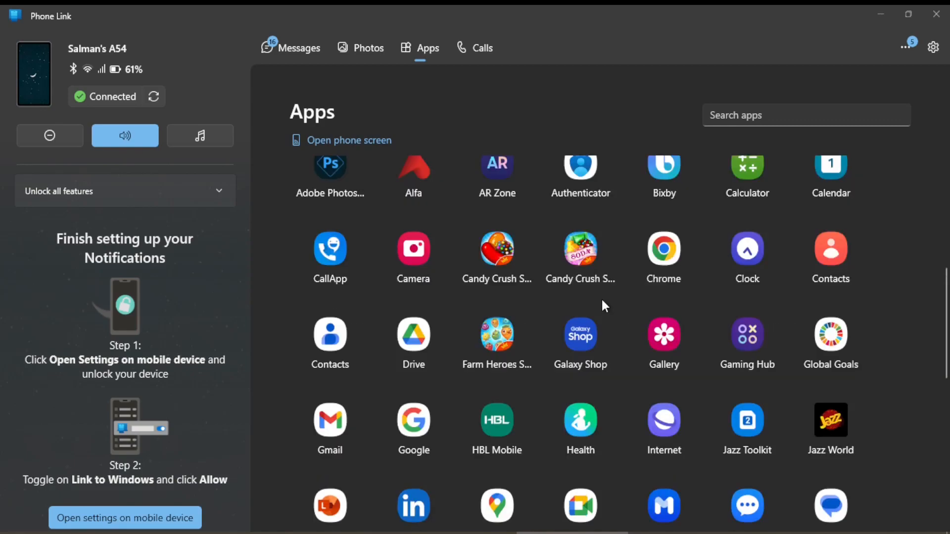
{"action": "scroll", "scroll_direction": "down", "scroll_amount": 3}
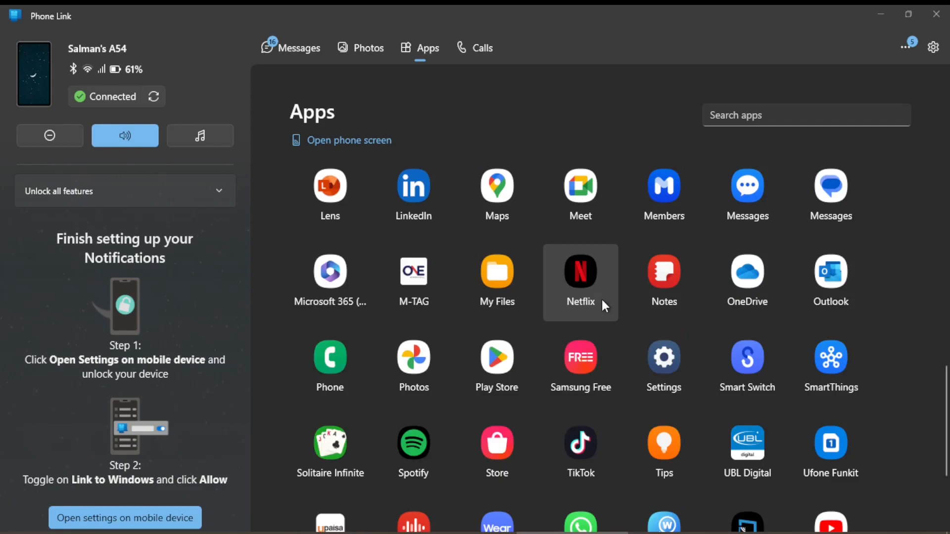
{"action": "scroll", "scroll_direction": "down", "scroll_amount": 3}
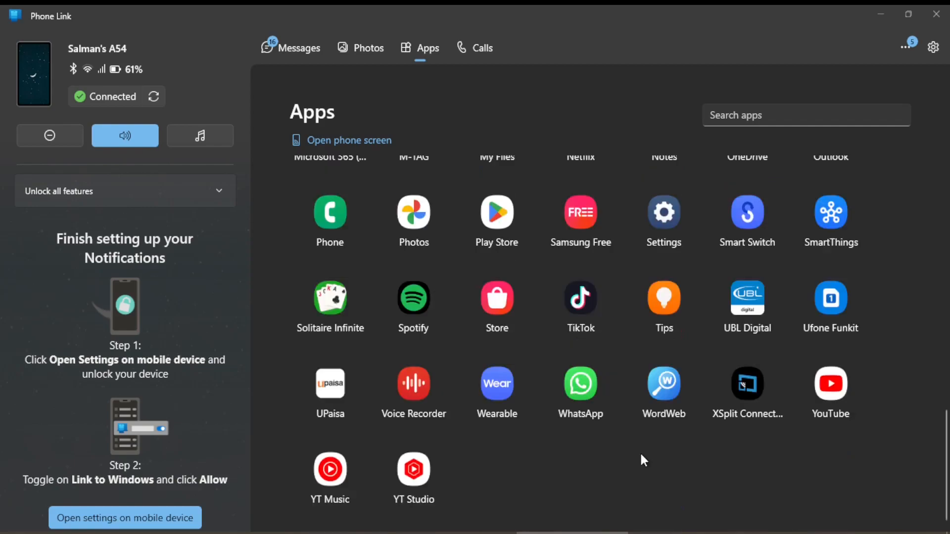
{"action": "mouse_move", "coordinate": [663, 442]}
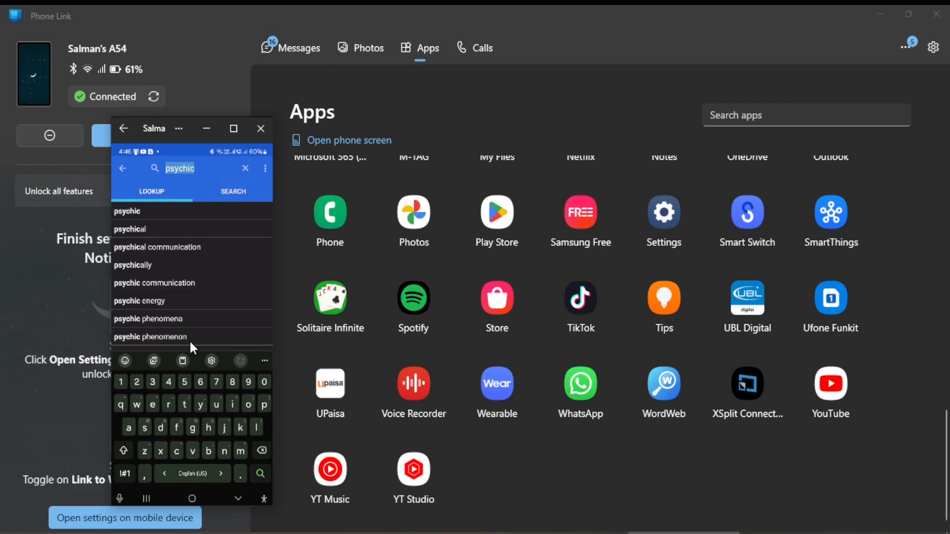
{"action": "mouse_move", "coordinate": [275, 220]}
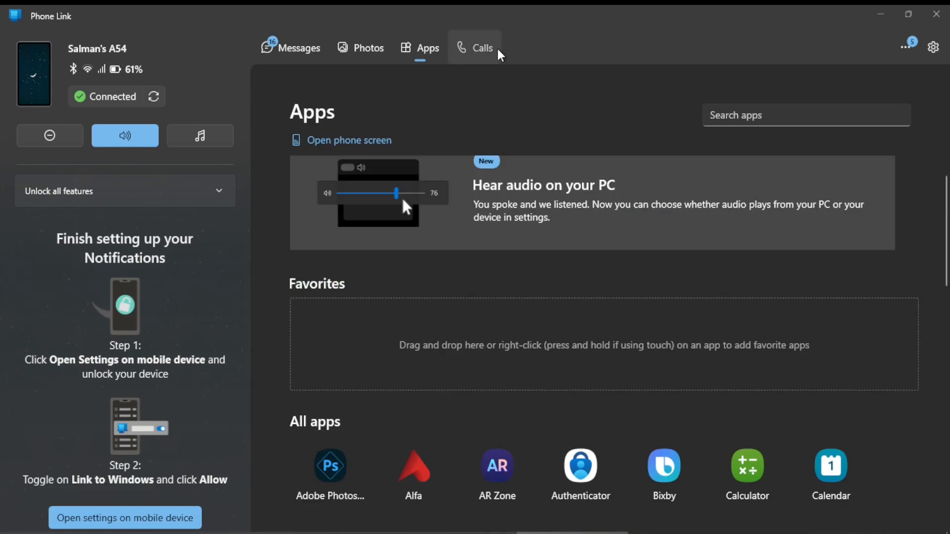
- Open Calls, get started, search contacts for 'ai' and load the matching contact
{"action": "left_click", "coordinate": [483, 48]}
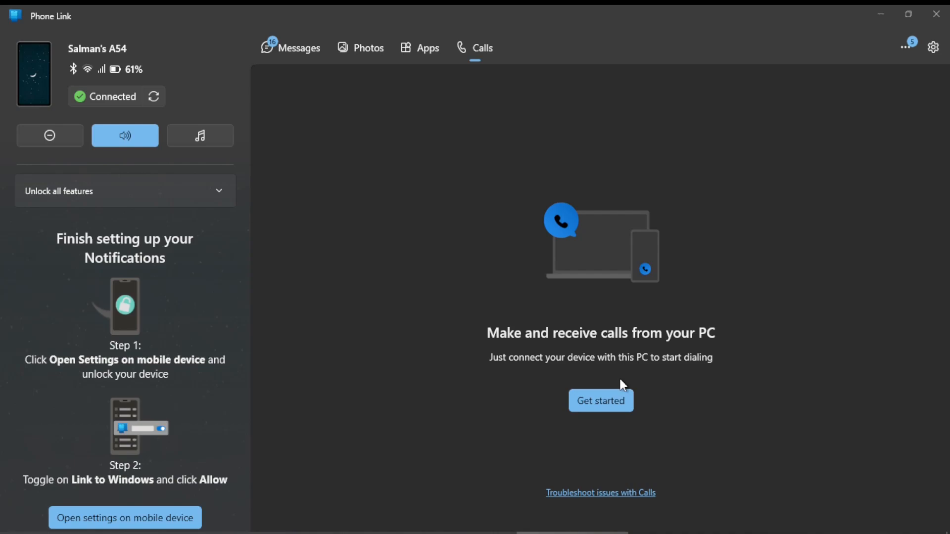
{"action": "left_click", "coordinate": [600, 401]}
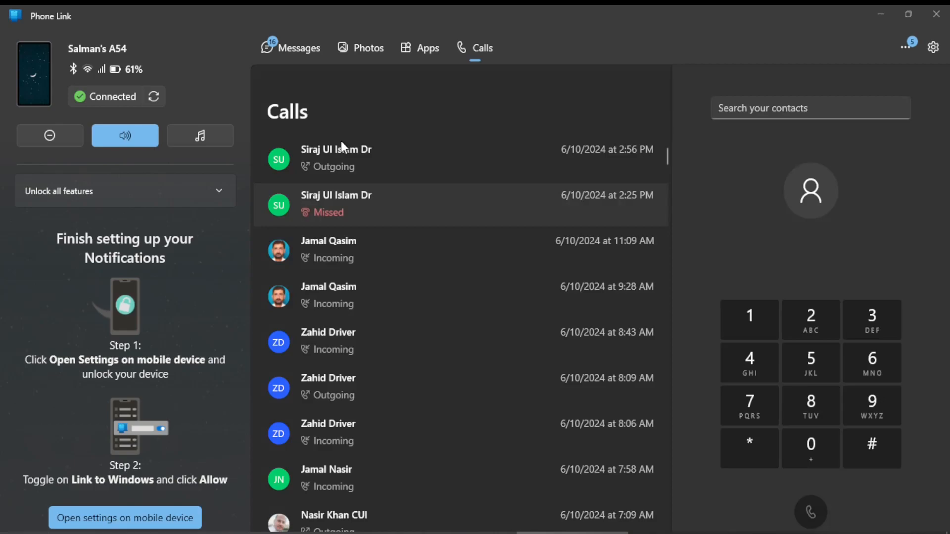
{"action": "type", "text": "aimal"}
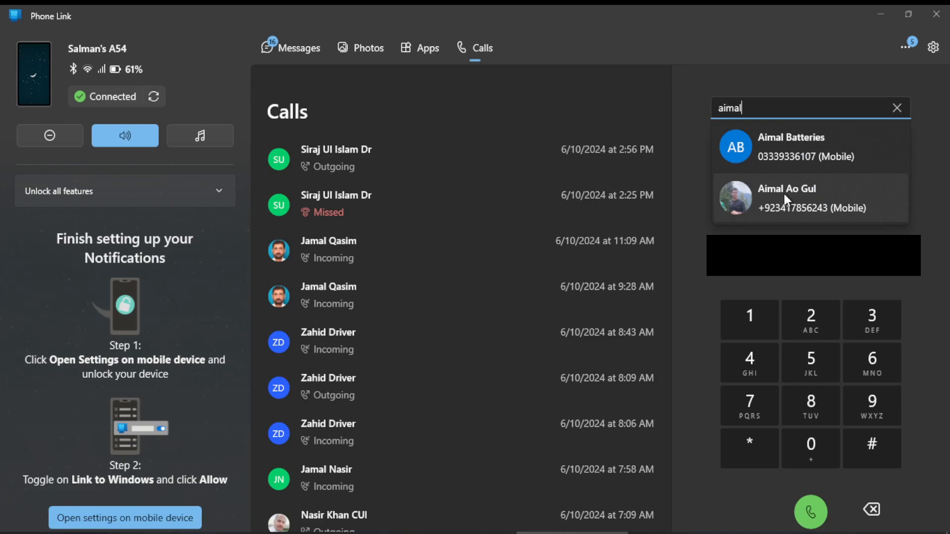
{"action": "left_click", "coordinate": [786, 198]}
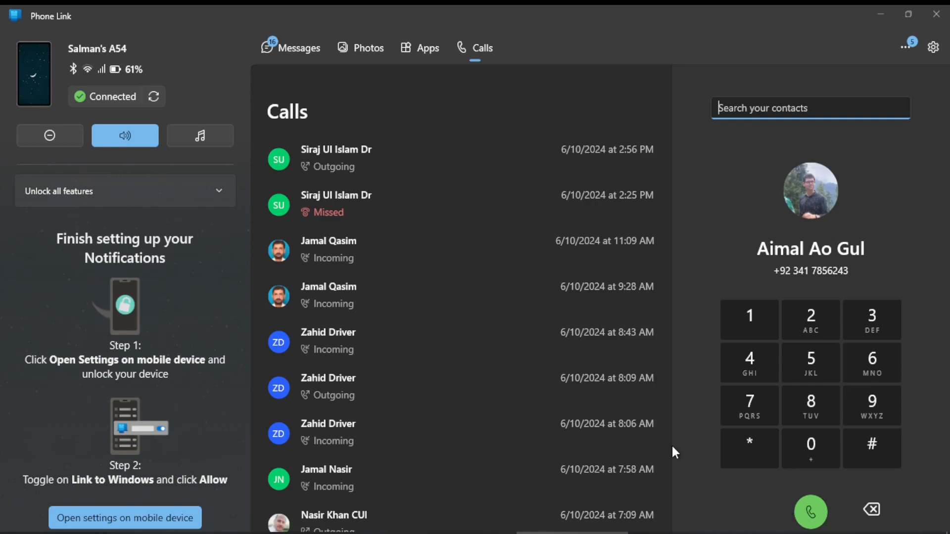
{"action": "mouse_move", "coordinate": [295, 53]}
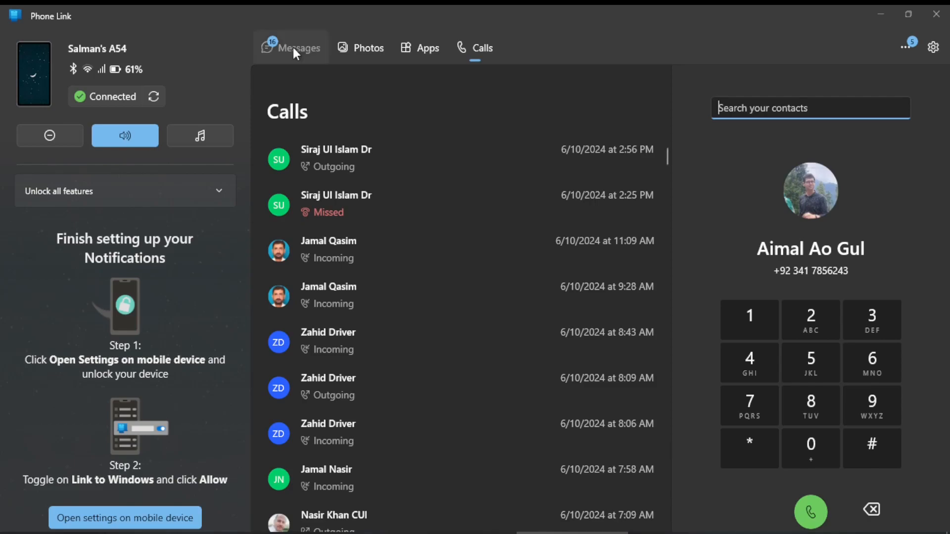
{"action": "mouse_move", "coordinate": [297, 54]}
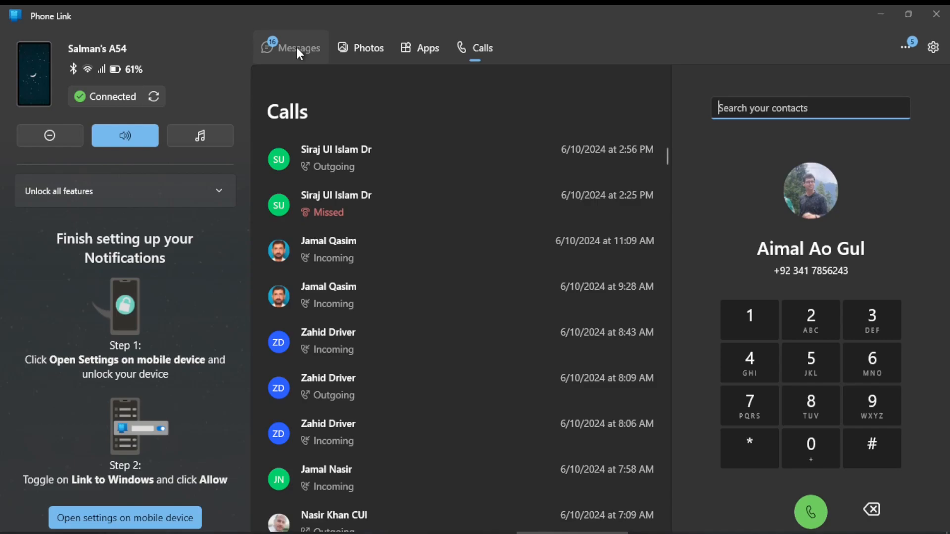
- Open a conversation in Messages, draft 'hi how are' as a reply, then clear it
{"action": "left_click", "coordinate": [298, 48]}
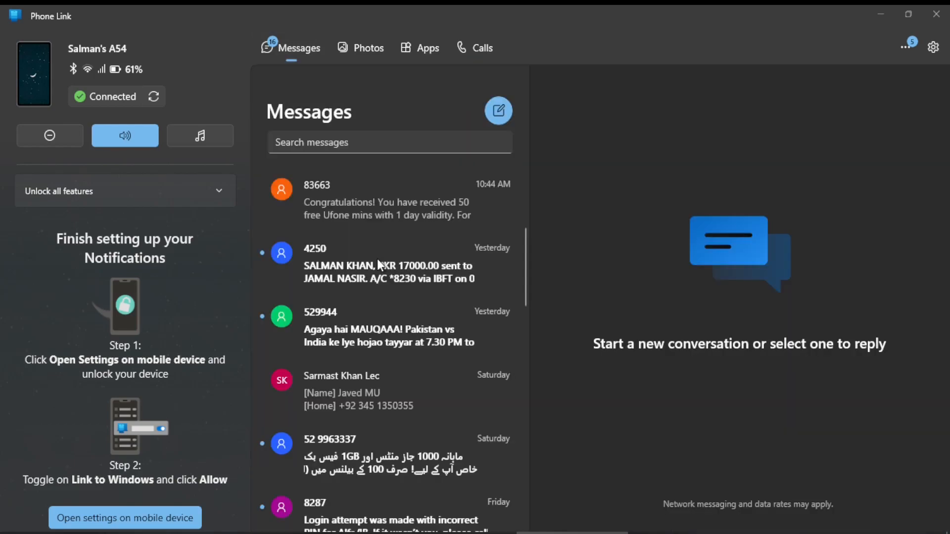
{"action": "left_click", "coordinate": [341, 376]}
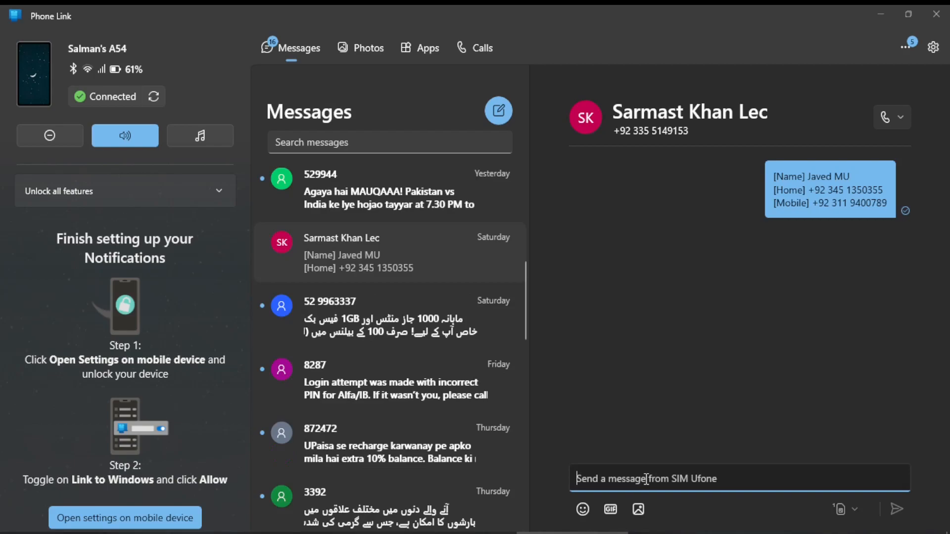
{"action": "type", "text": "h"}
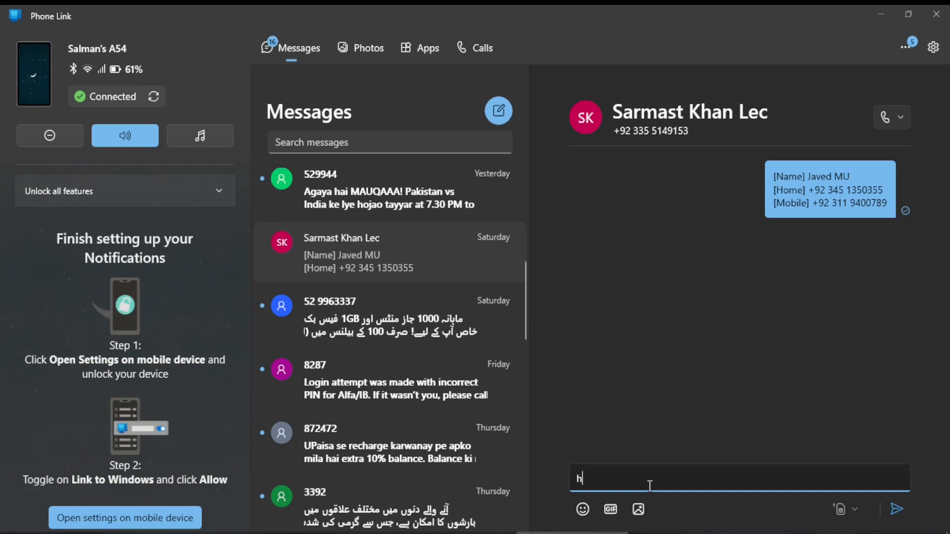
{"action": "type", "text": "i how are"}
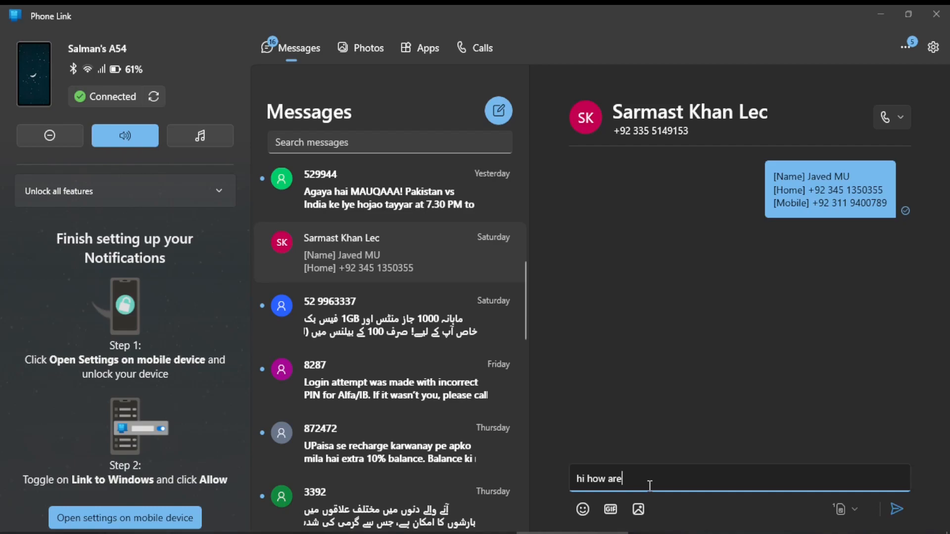
{"action": "key", "text": "Backspace"}
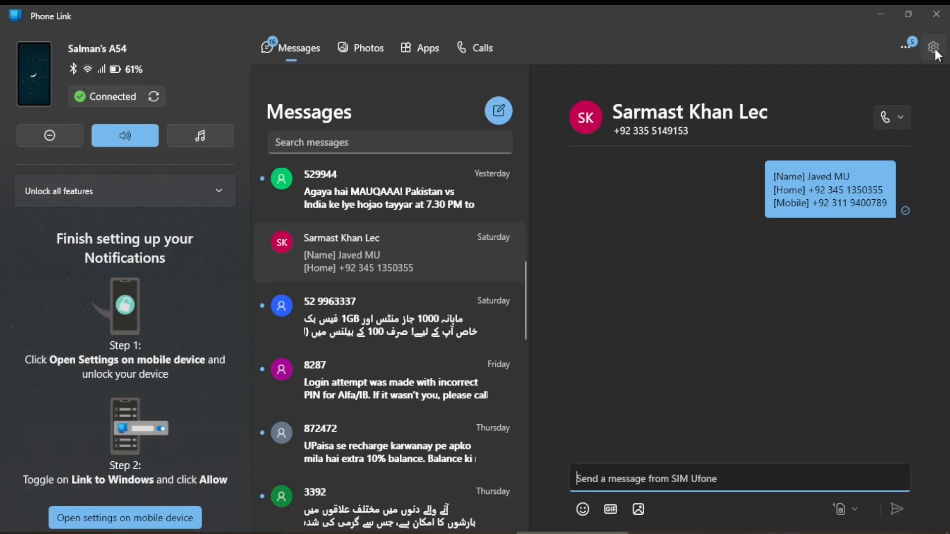
- Open General settings and expand the Phone Link About entry showing it's up to date
{"action": "left_click", "coordinate": [933, 47]}
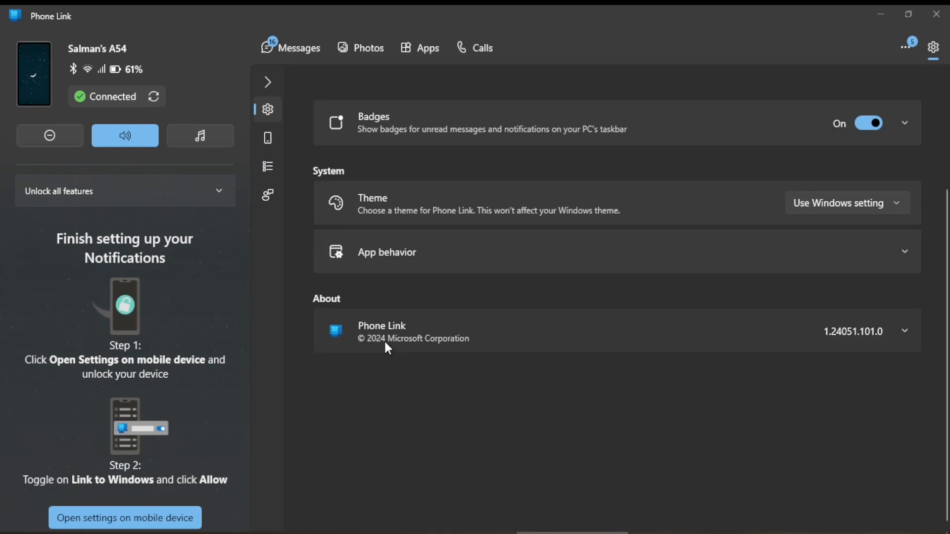
{"action": "left_click", "coordinate": [904, 331]}
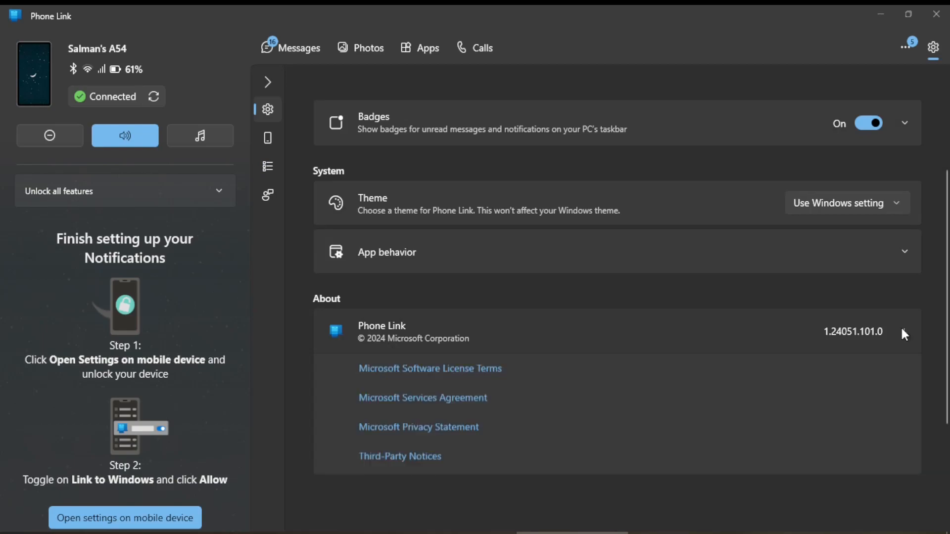
{"action": "left_click", "coordinate": [903, 331]}
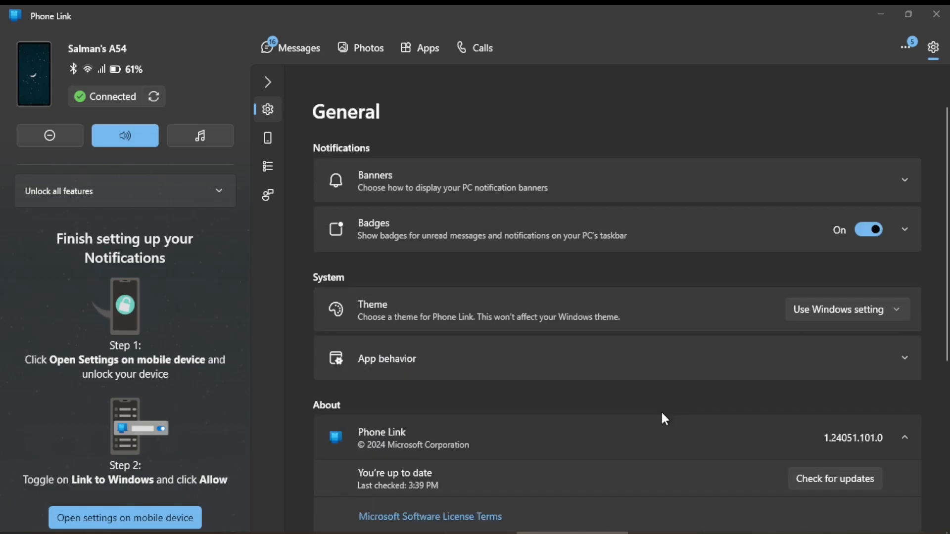
{"action": "mouse_move", "coordinate": [345, 113]}
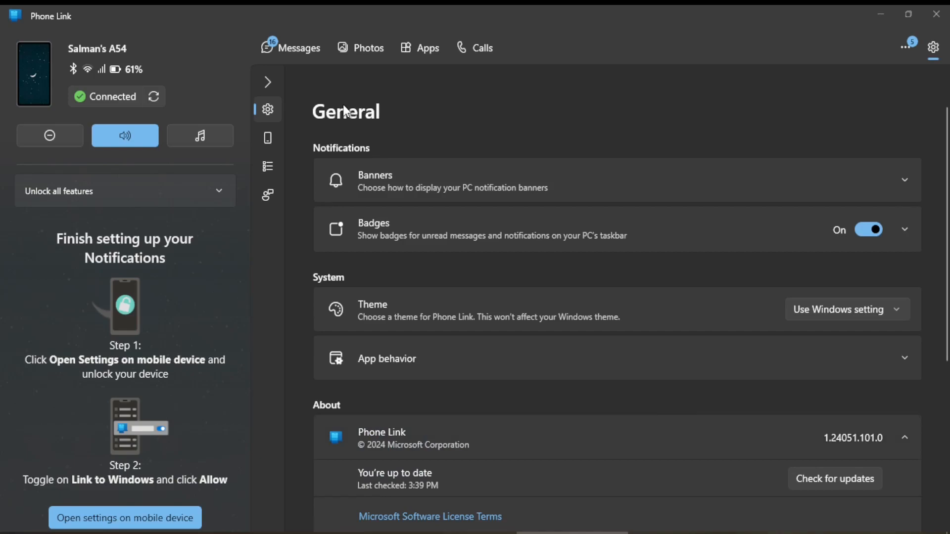
{"action": "mouse_move", "coordinate": [451, 109]}
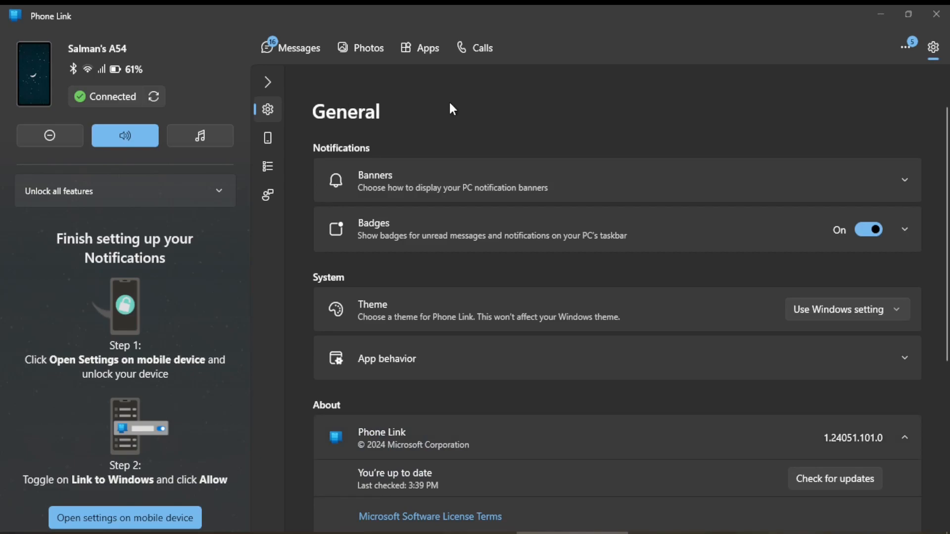